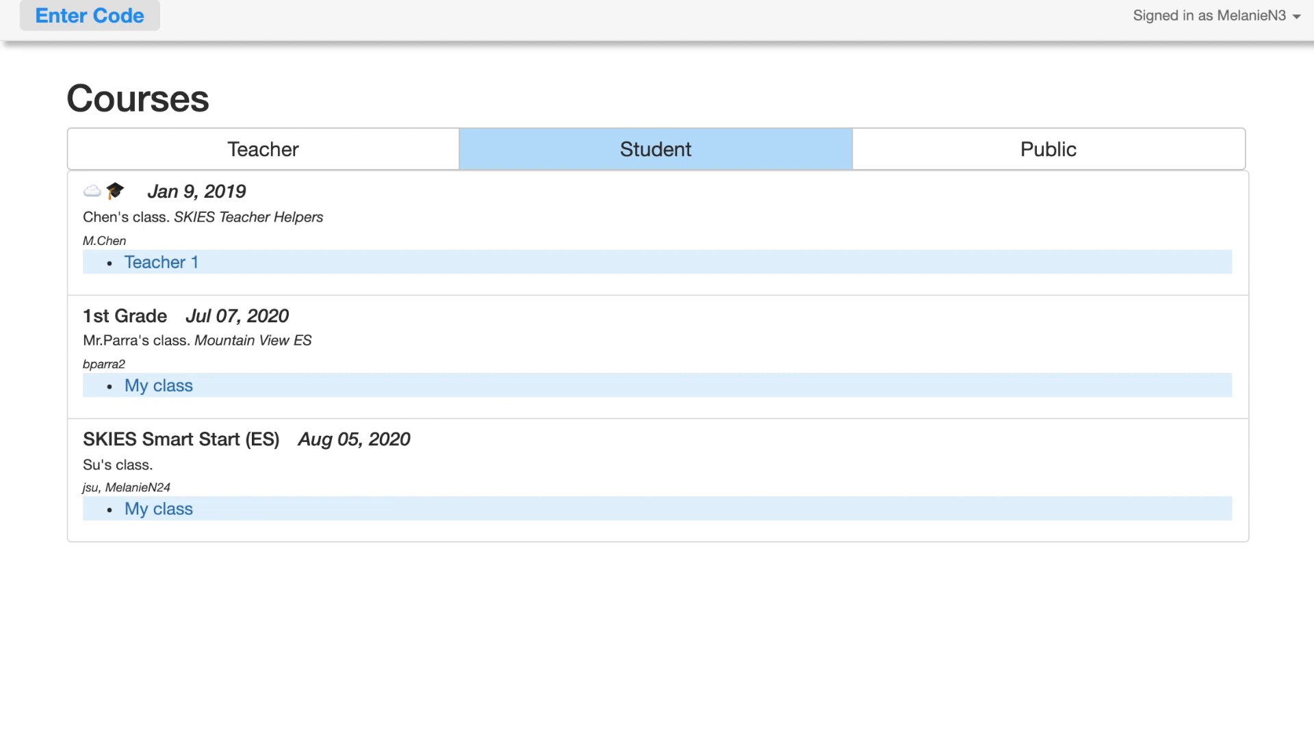
{"action": "mouse_move", "coordinate": [597, 81]}
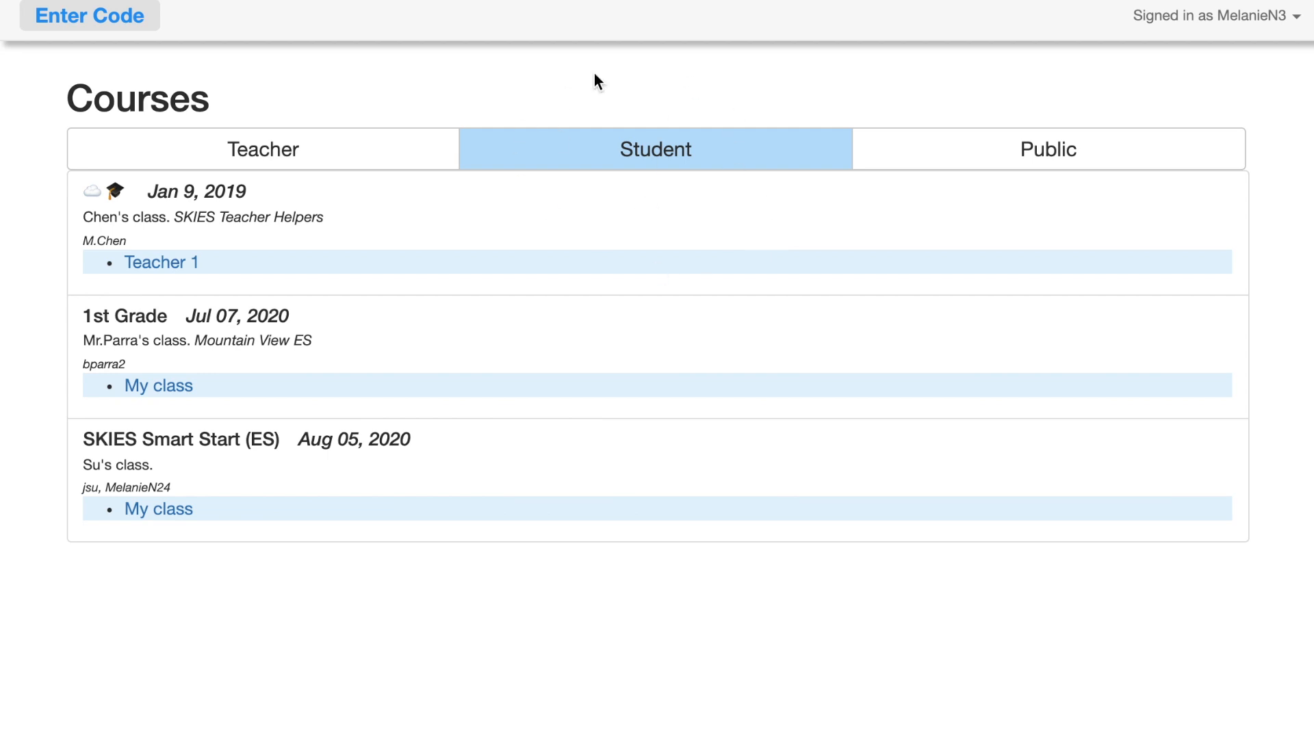
{"action": "mouse_move", "coordinate": [233, 406]}
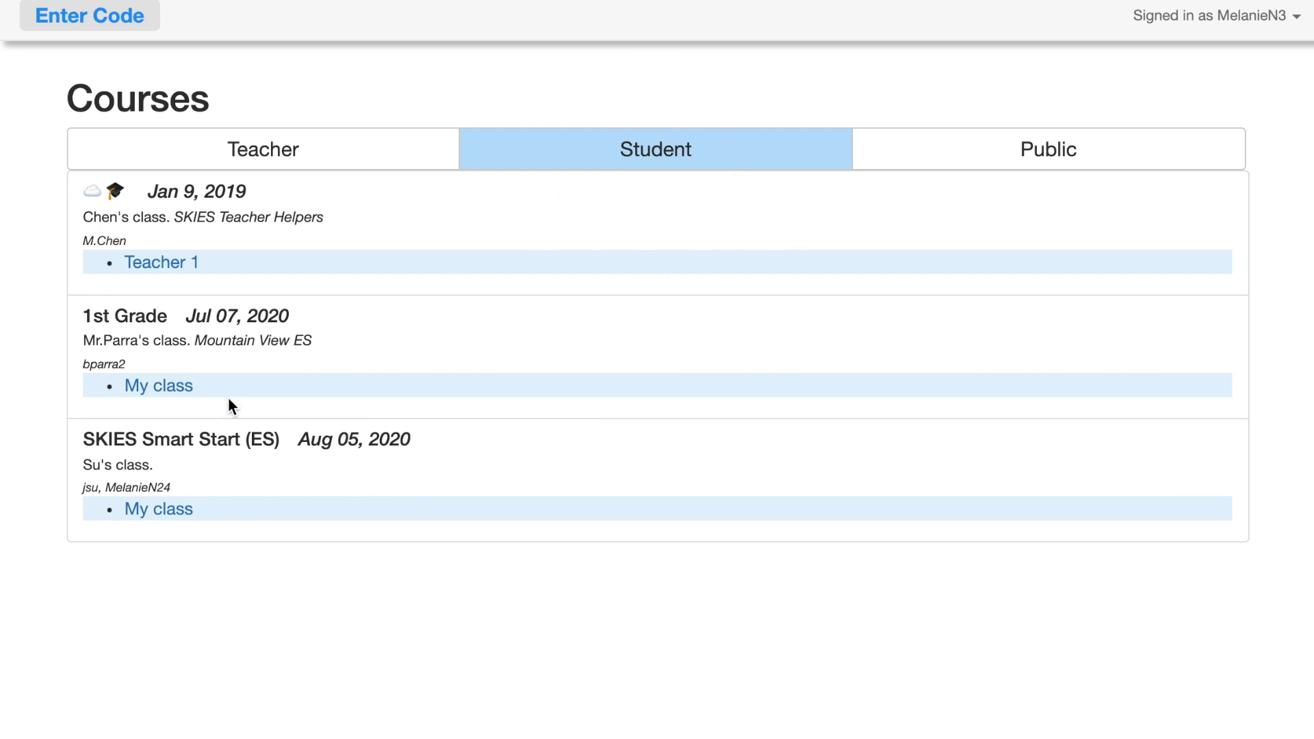
{"action": "mouse_move", "coordinate": [189, 245]}
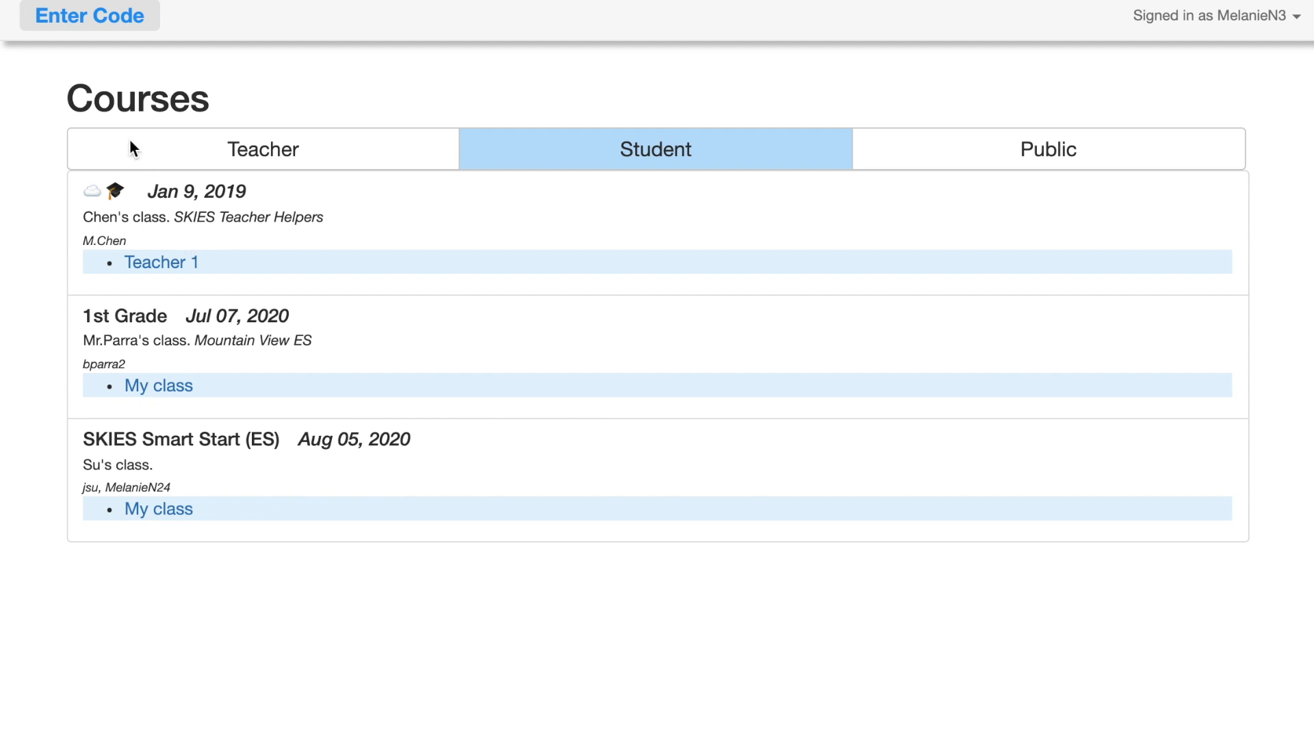
{"action": "mouse_move", "coordinate": [783, 166]}
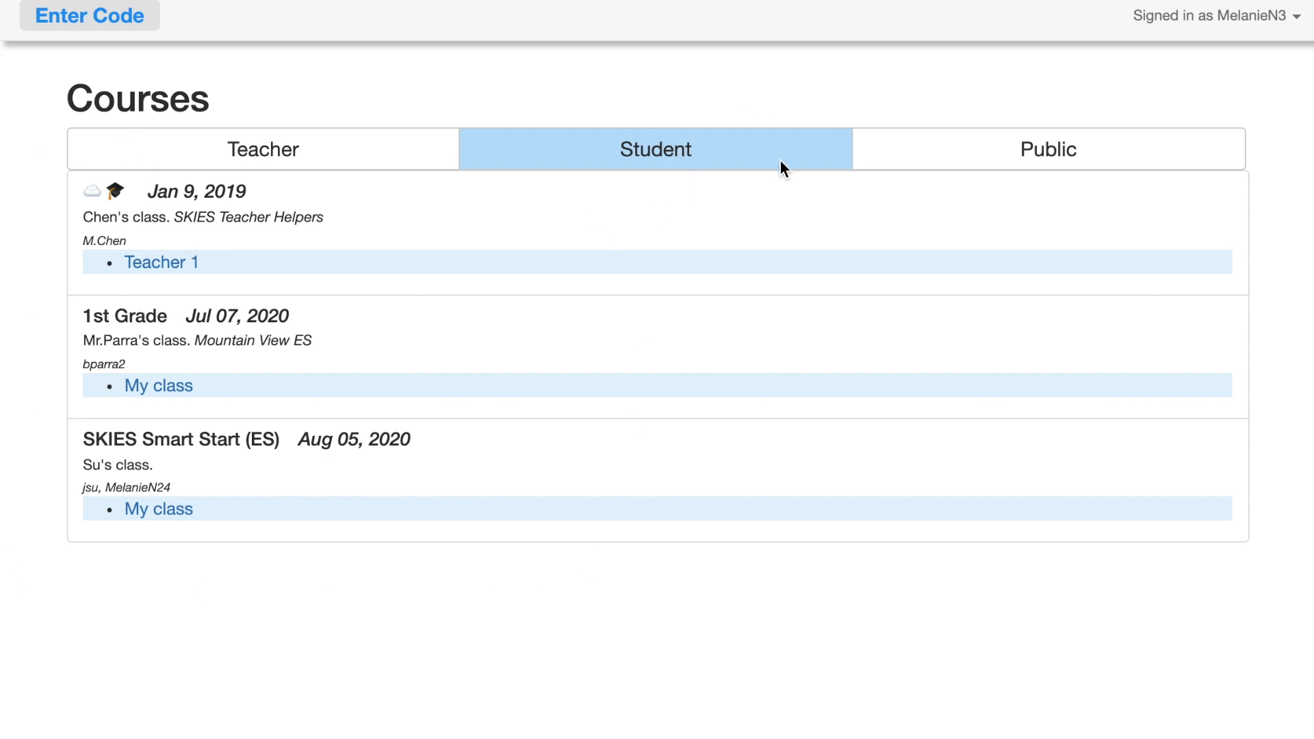
{"action": "mouse_move", "coordinate": [686, 195]}
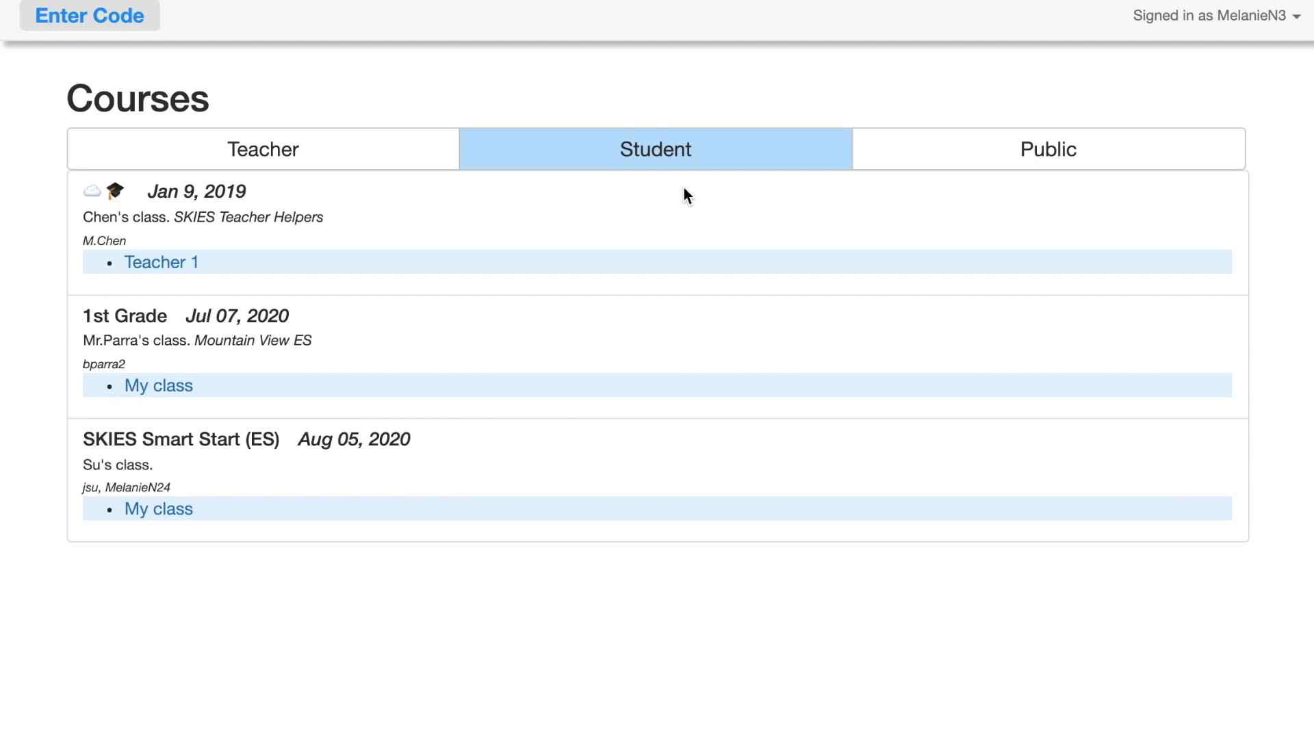
{"action": "mouse_move", "coordinate": [74, 162]}
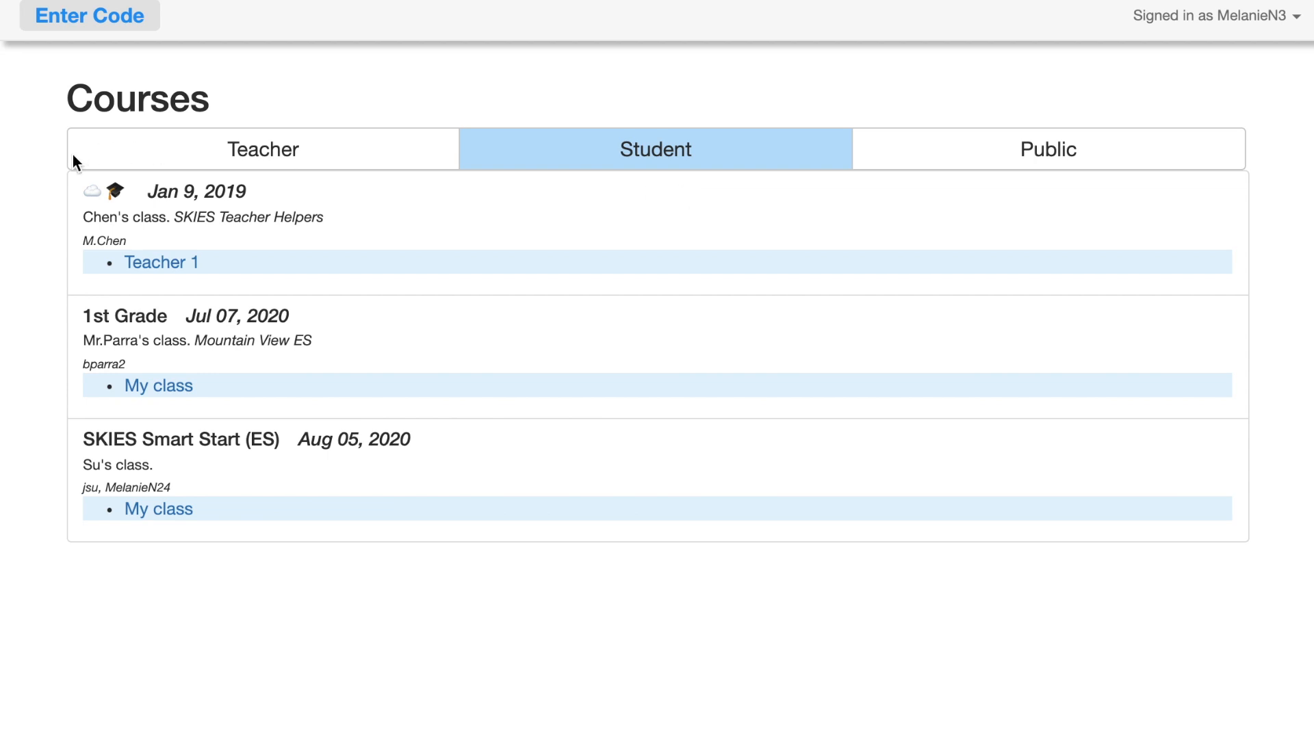
{"action": "mouse_move", "coordinate": [723, 176]}
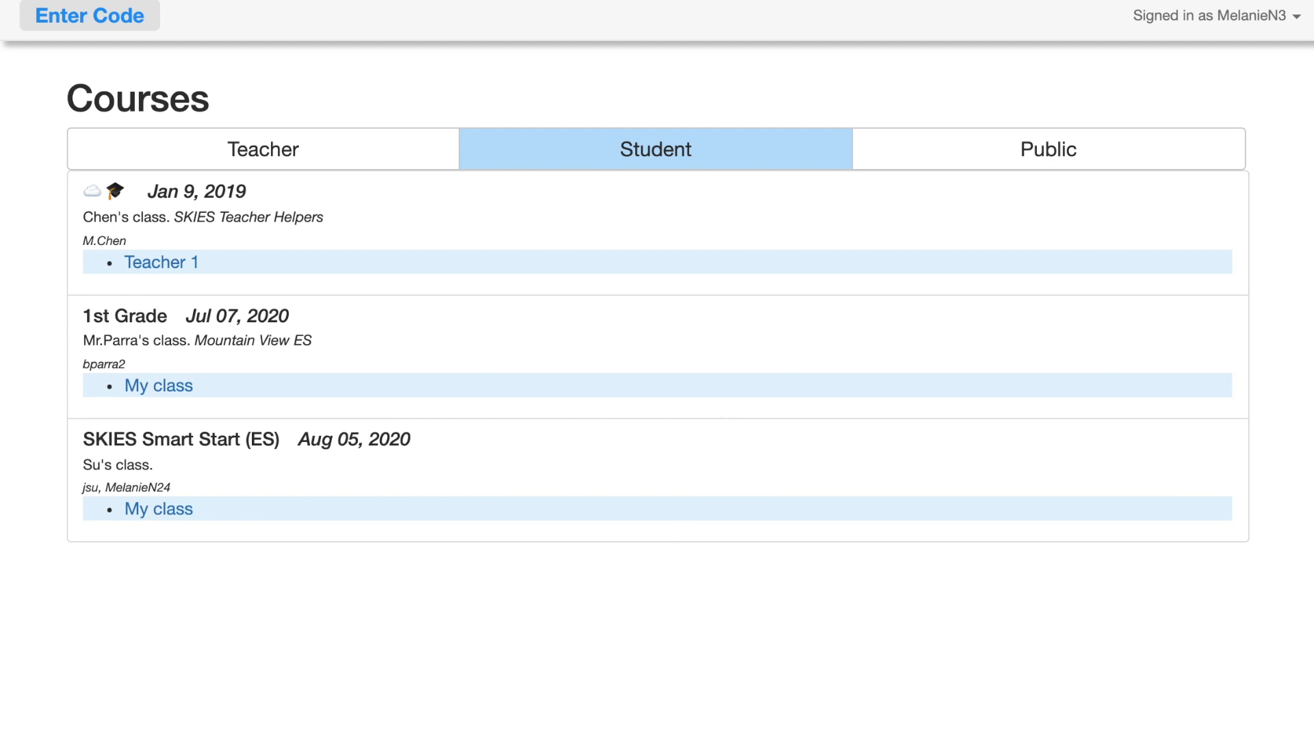
{"action": "mouse_move", "coordinate": [290, 598]}
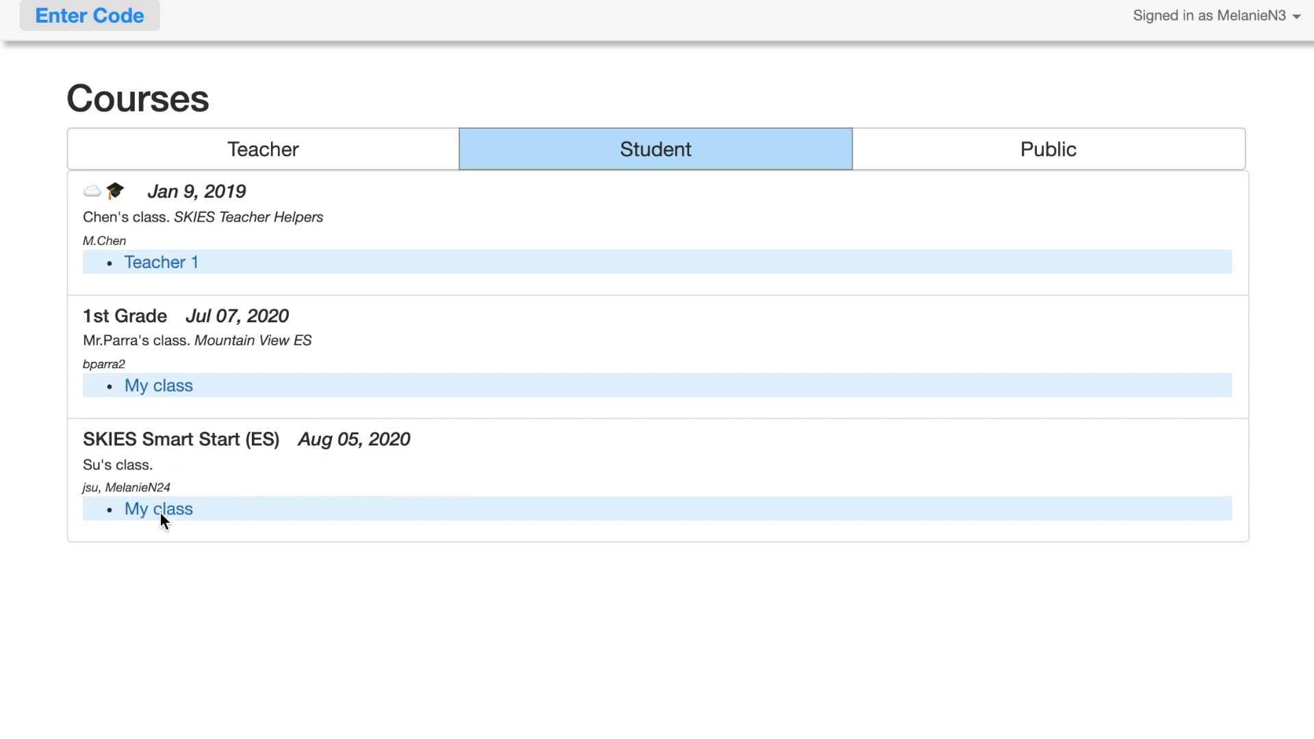
Enter the SKIES Smart Start (ES) class and bring up its '1. Introductions!' lesson
{"action": "left_click", "coordinate": [158, 509]}
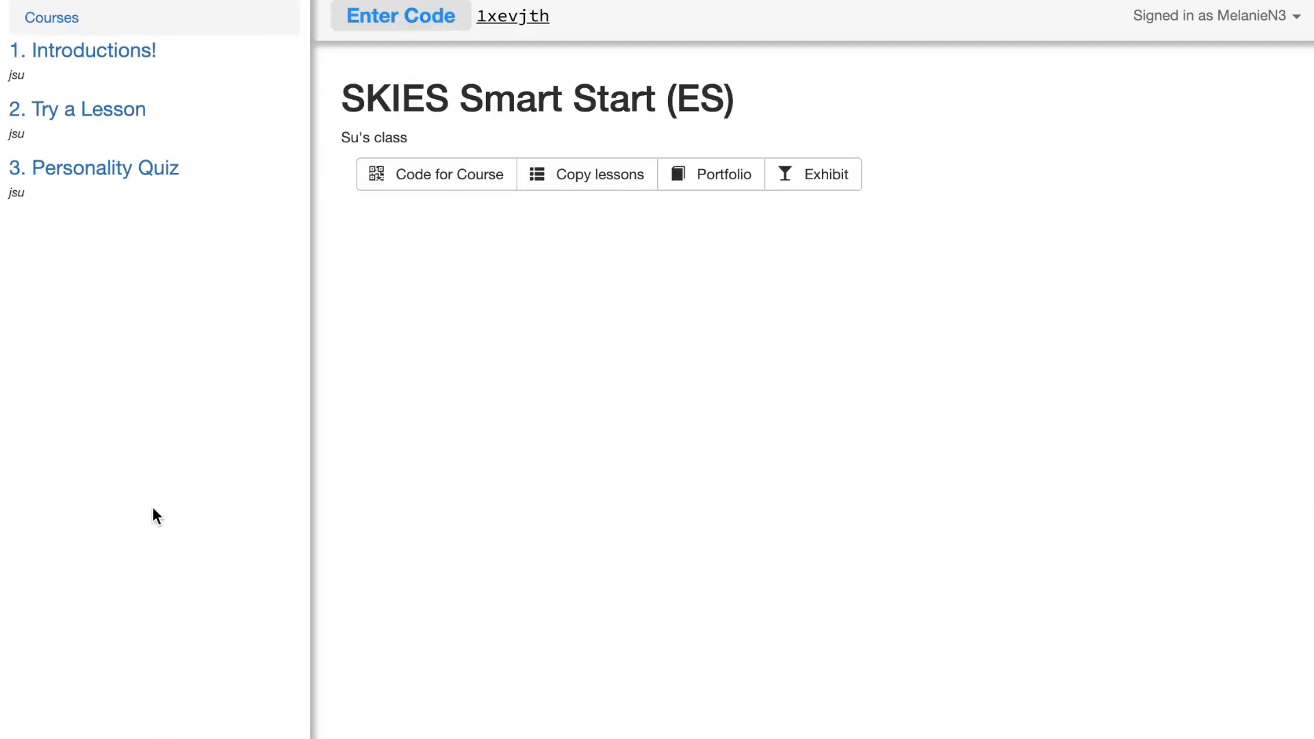
{"action": "mouse_move", "coordinate": [163, 10]}
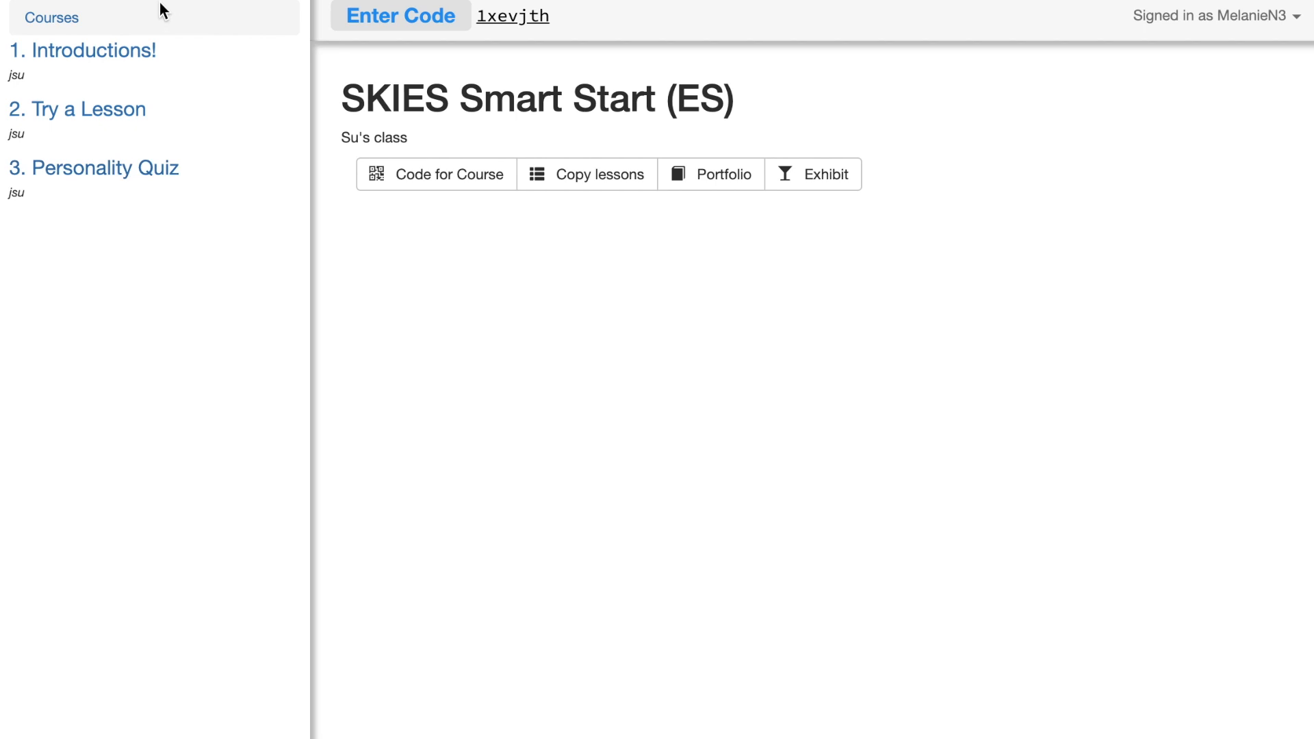
{"action": "mouse_move", "coordinate": [132, 319]}
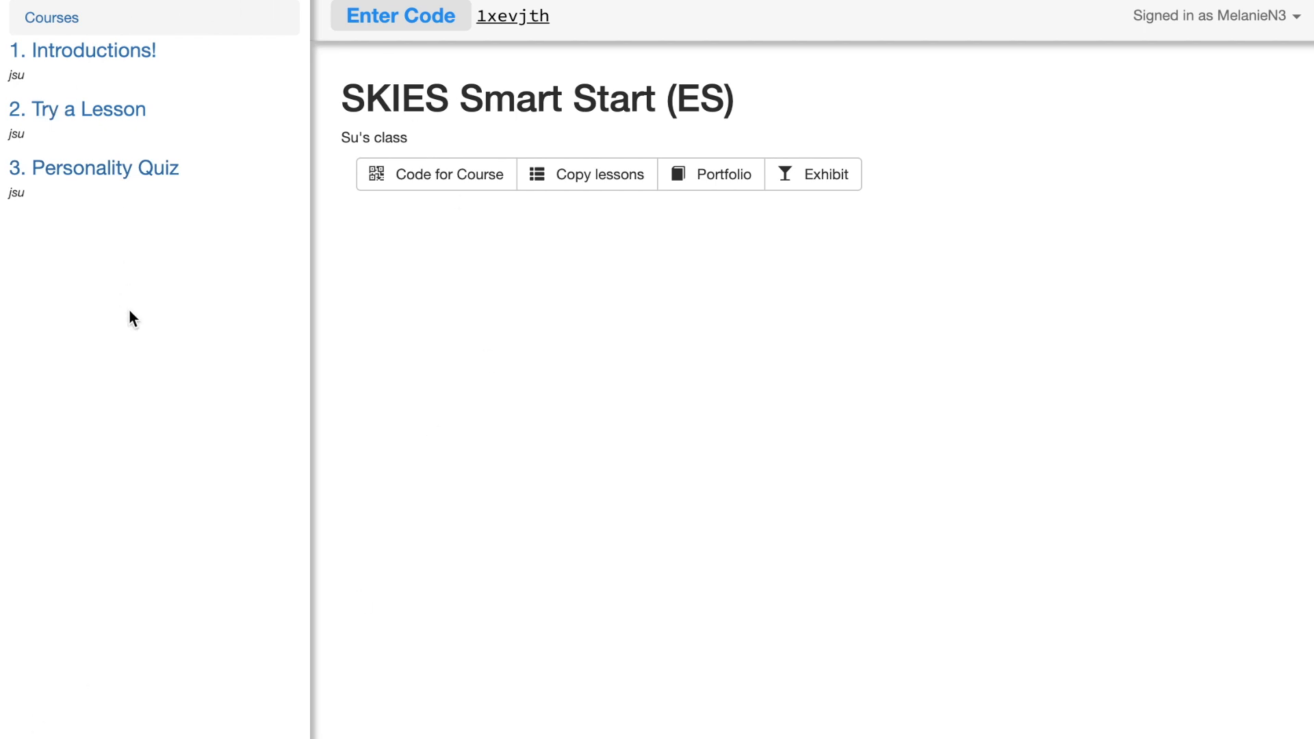
{"action": "mouse_move", "coordinate": [82, 51]}
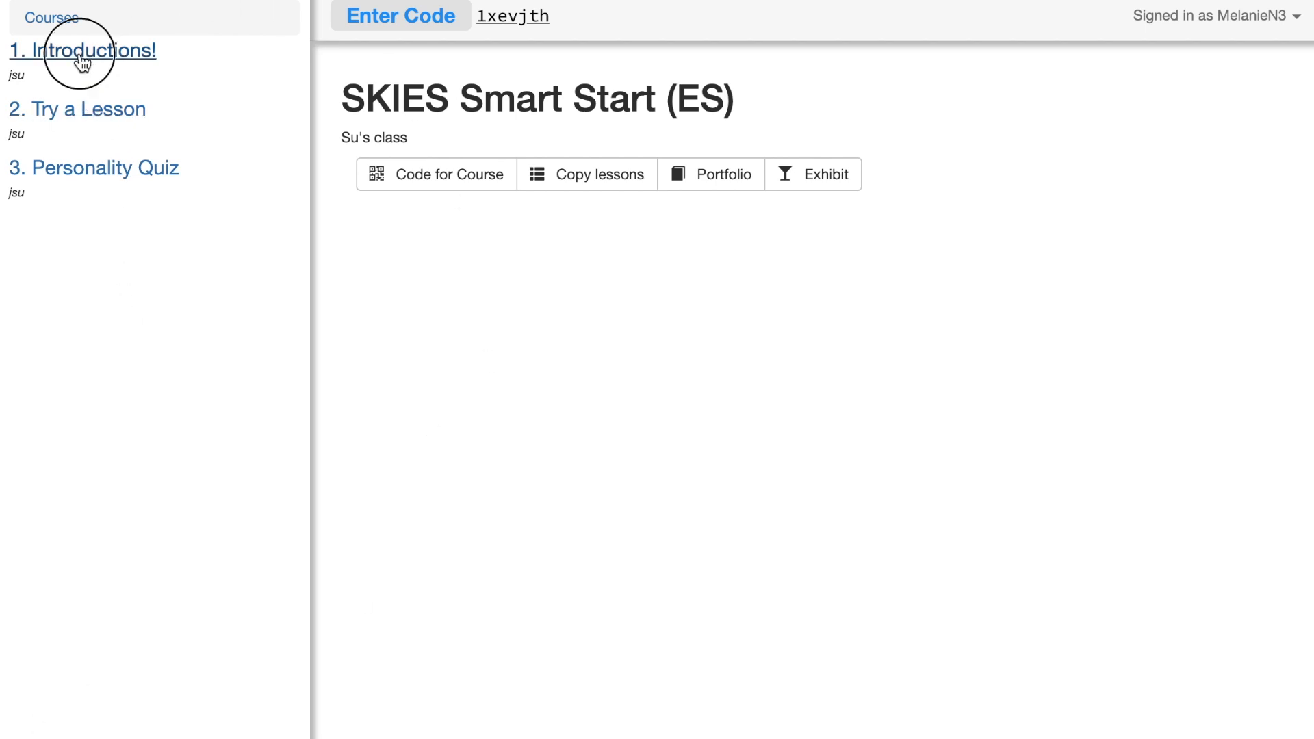
{"action": "left_click", "coordinate": [83, 50]}
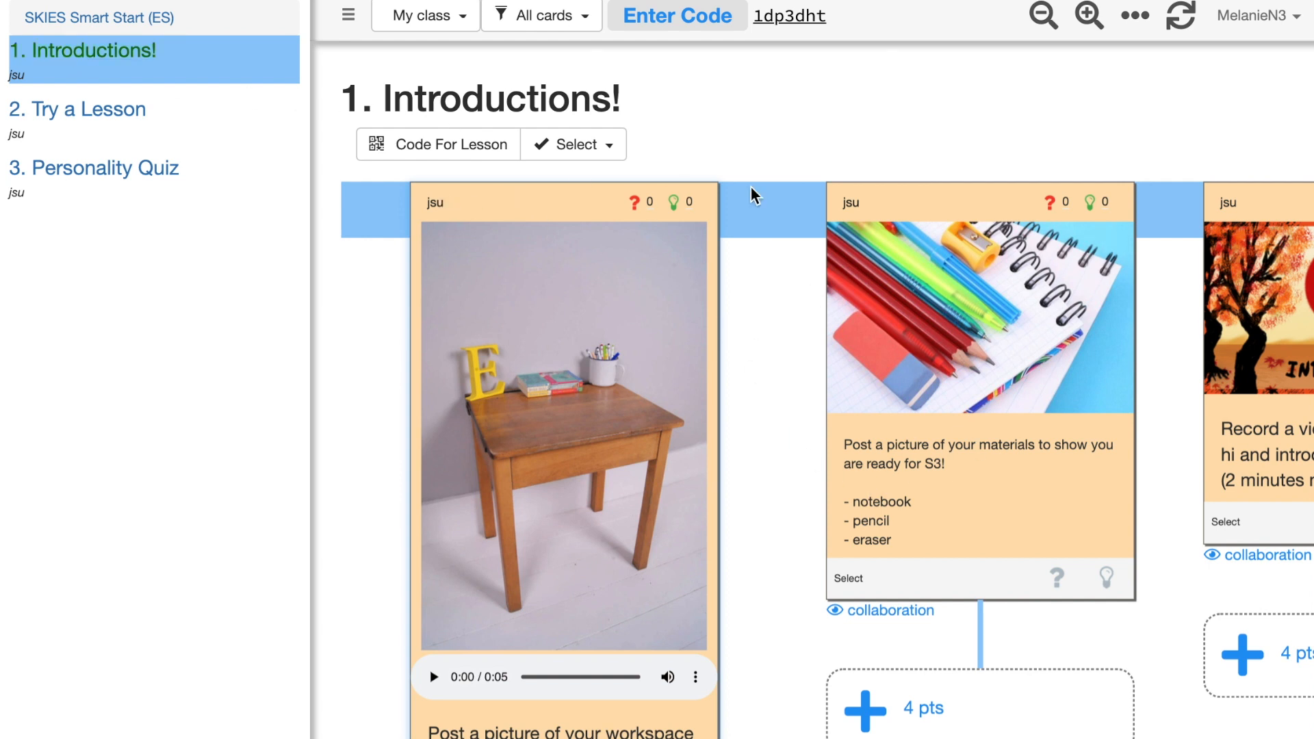
{"action": "mouse_move", "coordinate": [969, 249]}
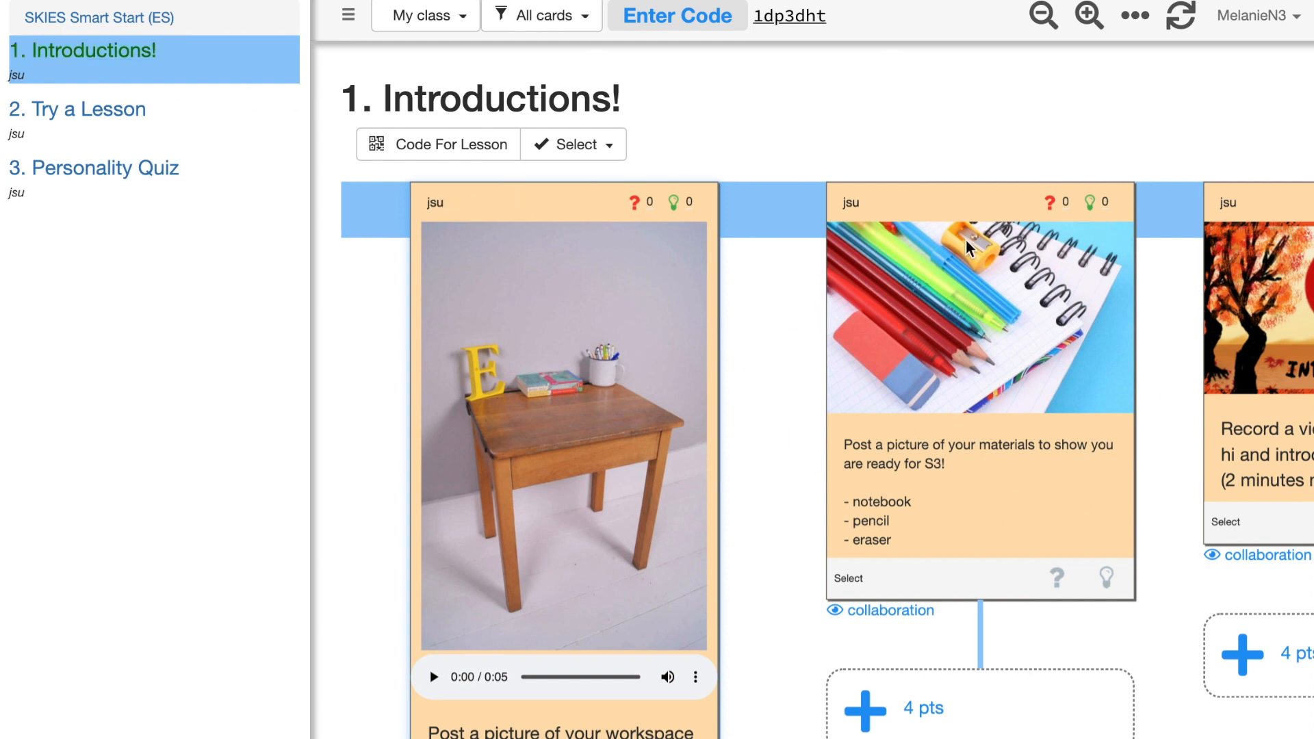
{"action": "mouse_move", "coordinate": [1149, 277]}
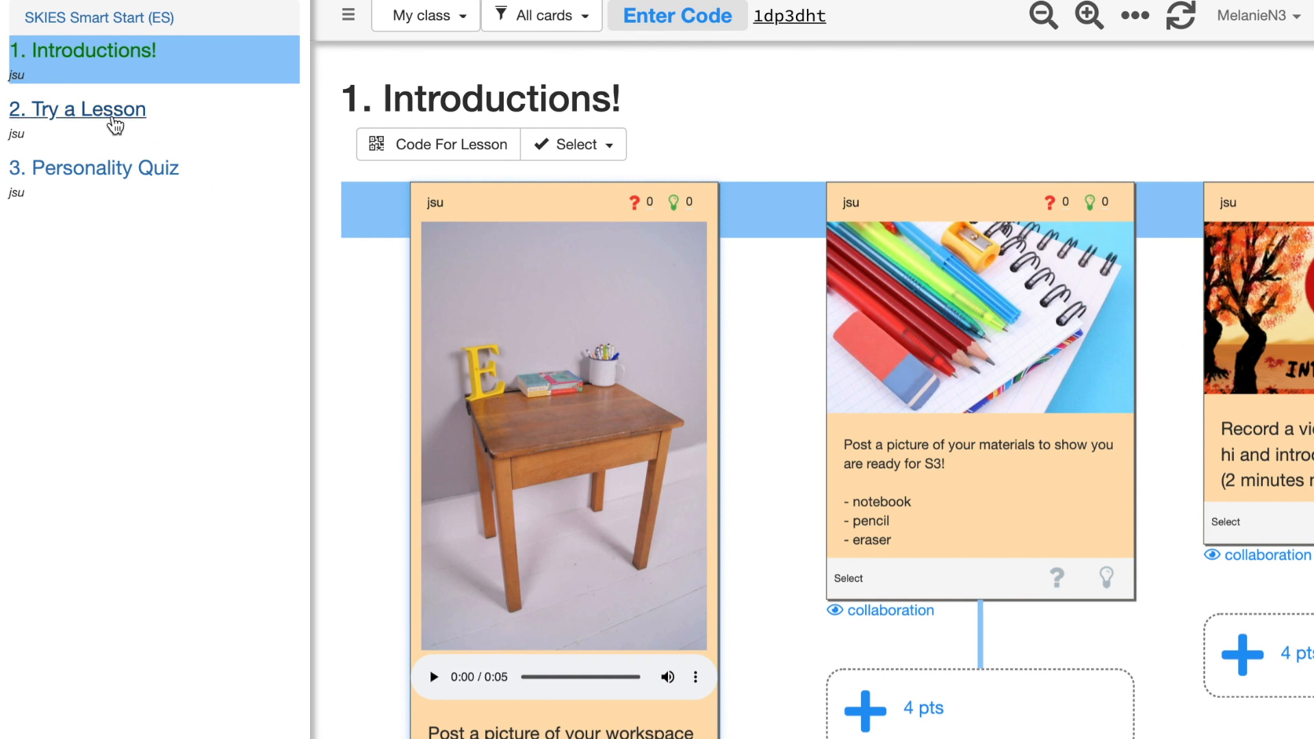
Go into '2. Try a Lesson' and bring up its '_Grades K-1' chickens-and-dinosaurs activity
{"action": "left_click", "coordinate": [77, 110]}
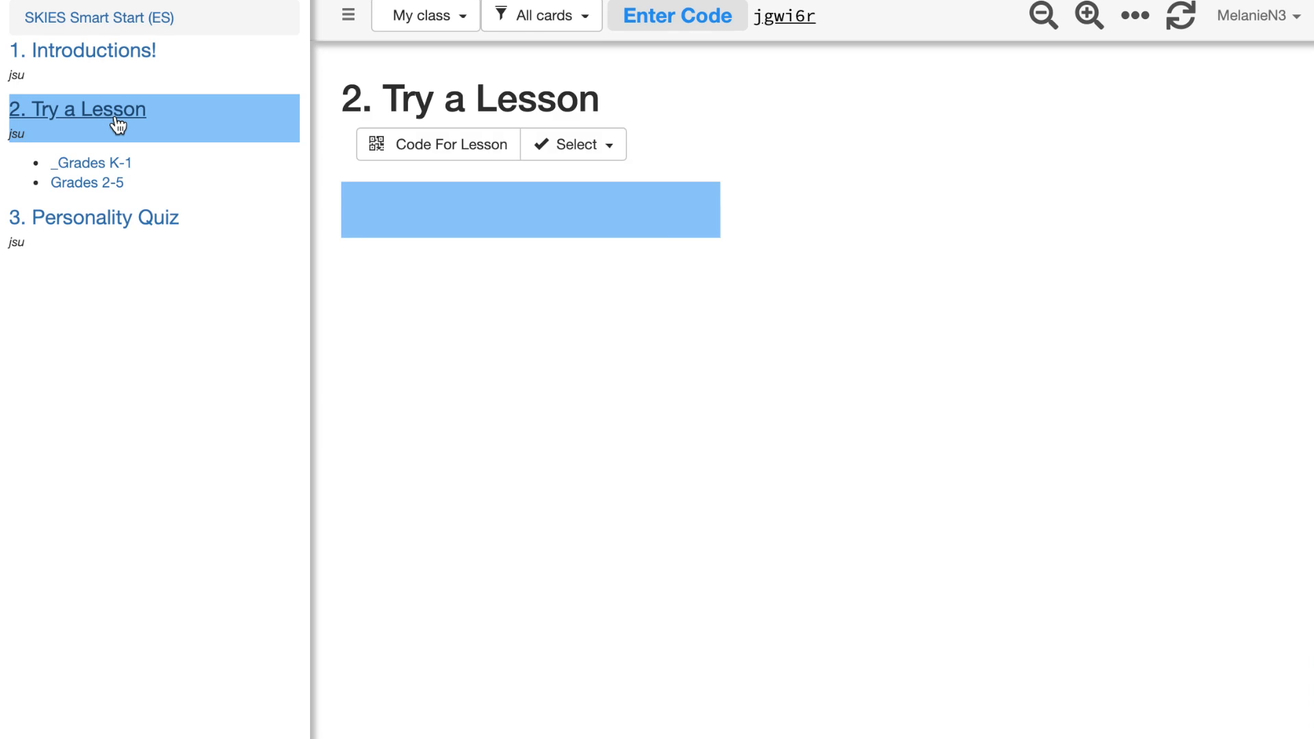
{"action": "mouse_move", "coordinate": [539, 256]}
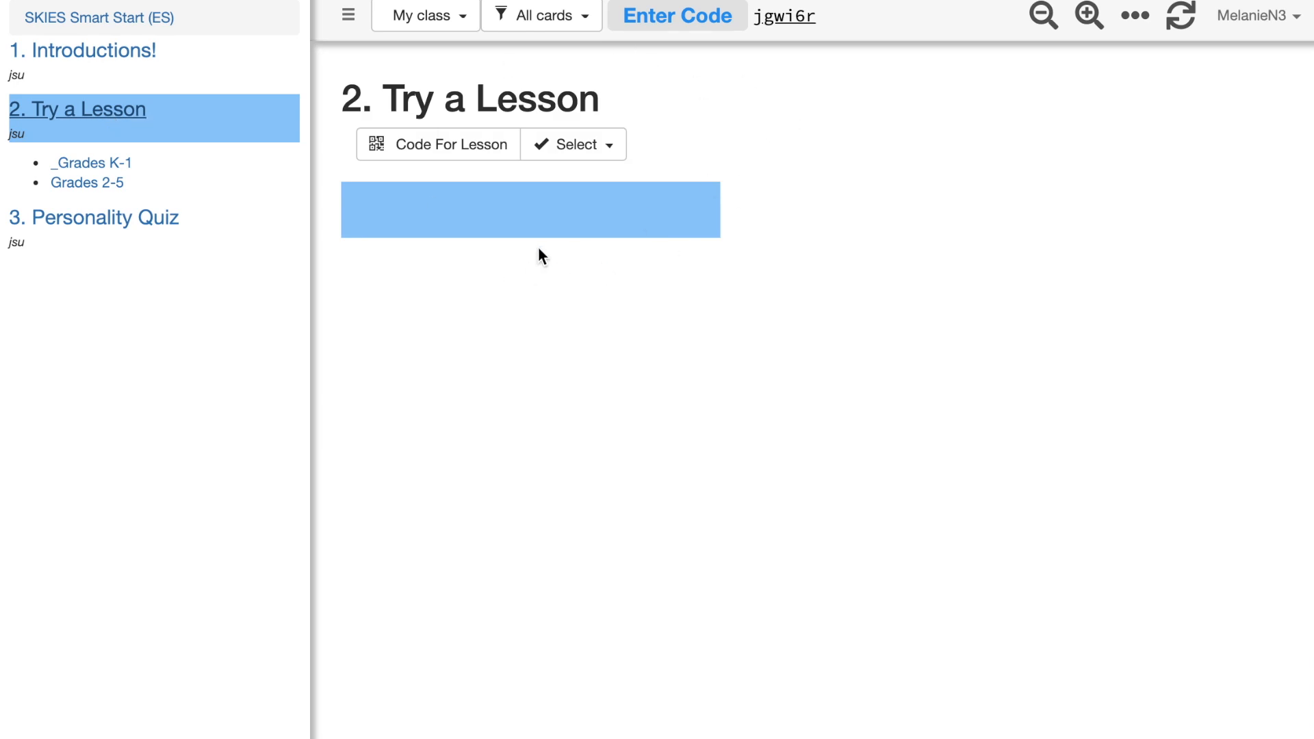
{"action": "mouse_move", "coordinate": [82, 70]}
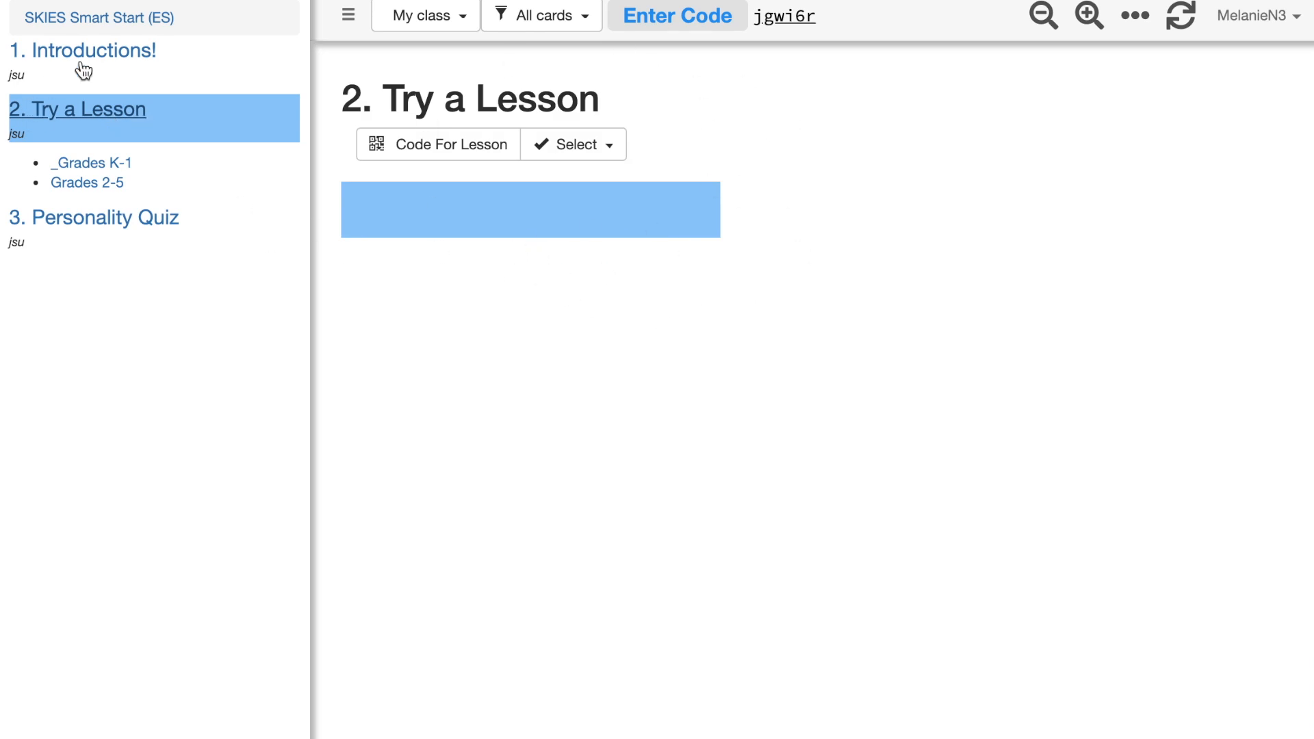
{"action": "mouse_move", "coordinate": [87, 182]}
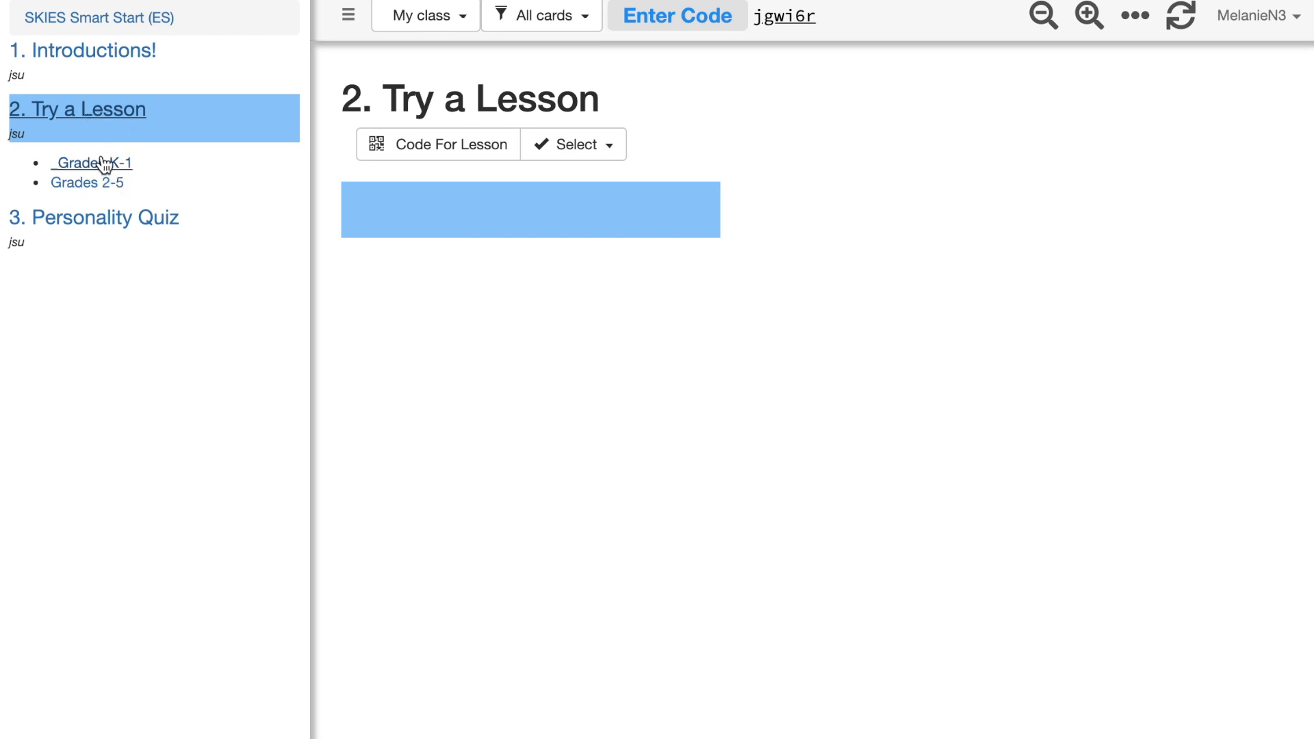
{"action": "mouse_move", "coordinate": [116, 148]}
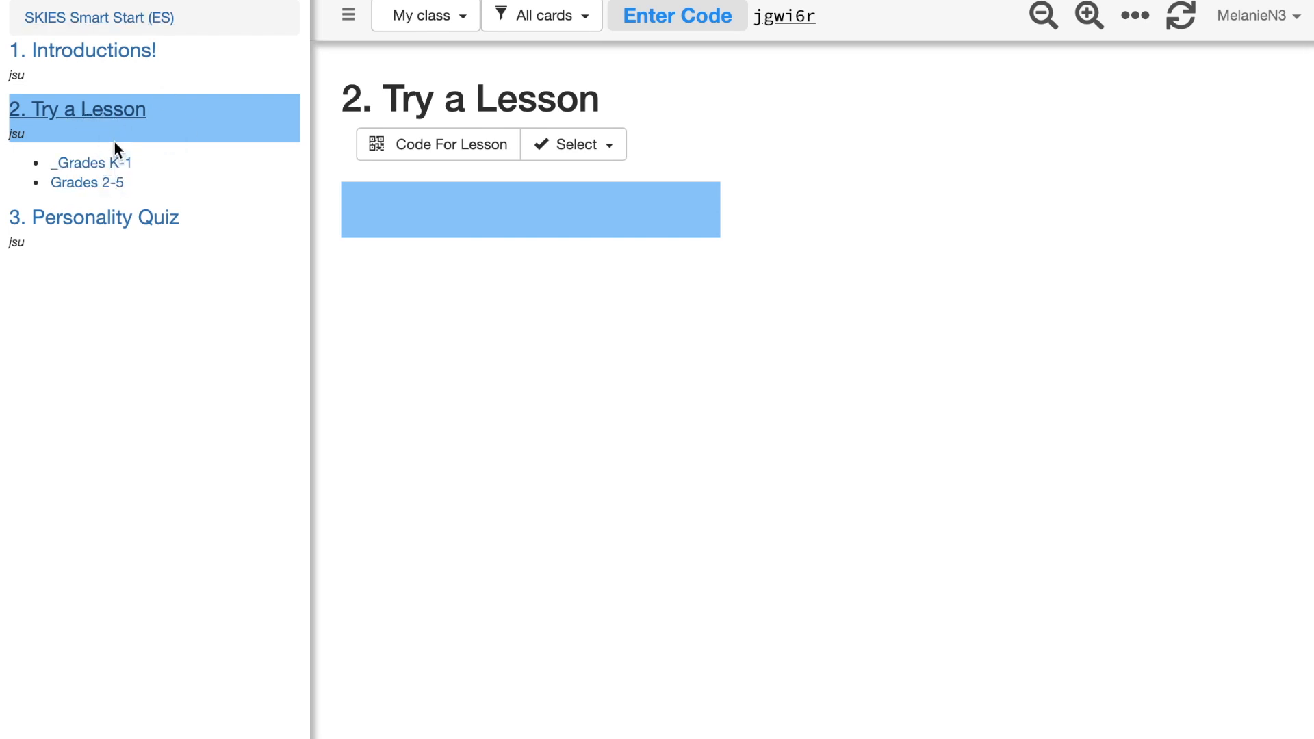
{"action": "left_click", "coordinate": [90, 163]}
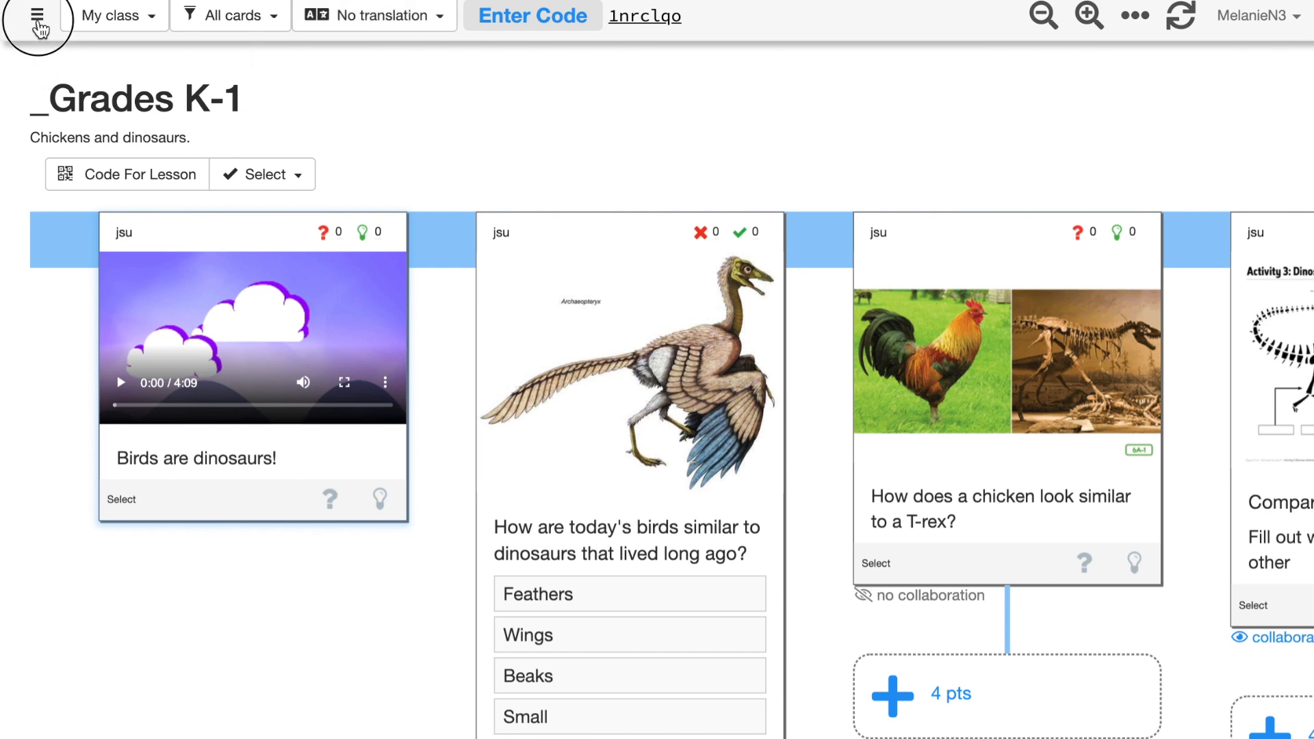
Show the lesson sidebar again and list the other classes under 'My class'
{"action": "left_click", "coordinate": [37, 29]}
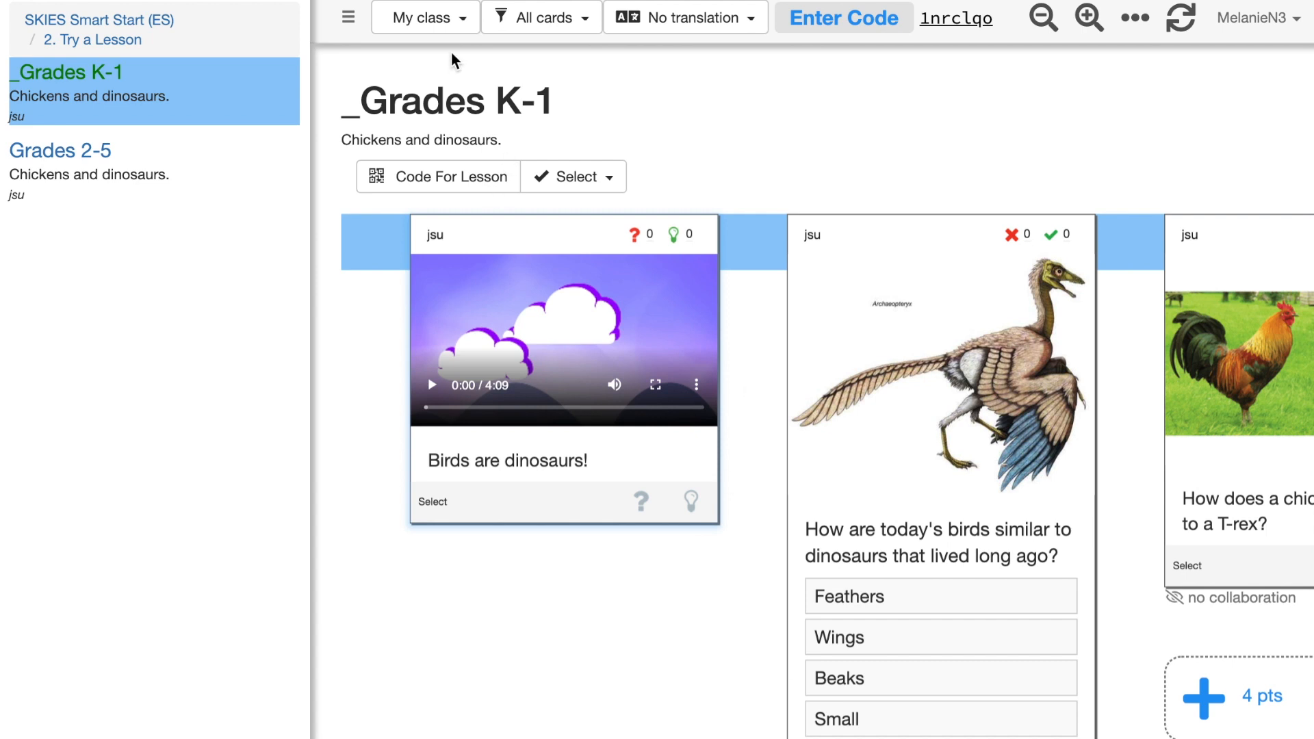
{"action": "left_click", "coordinate": [424, 17]}
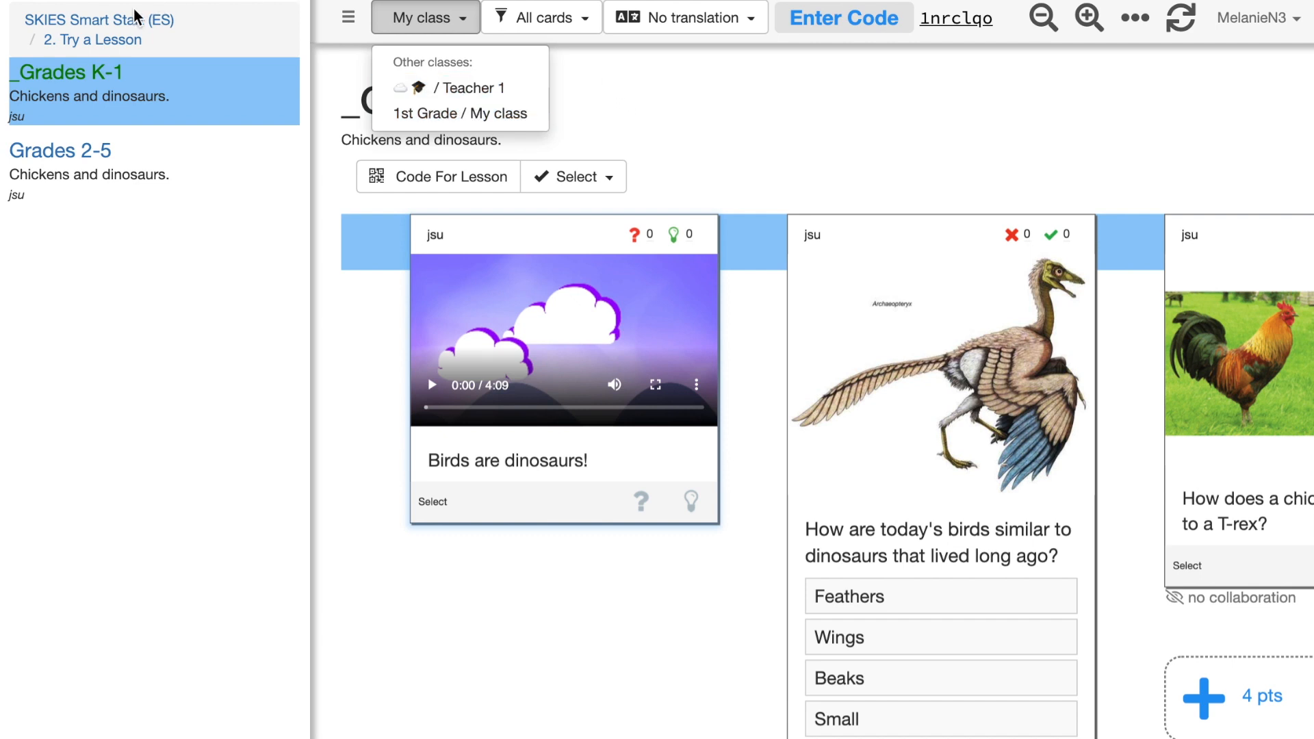
{"action": "left_click", "coordinate": [52, 21]}
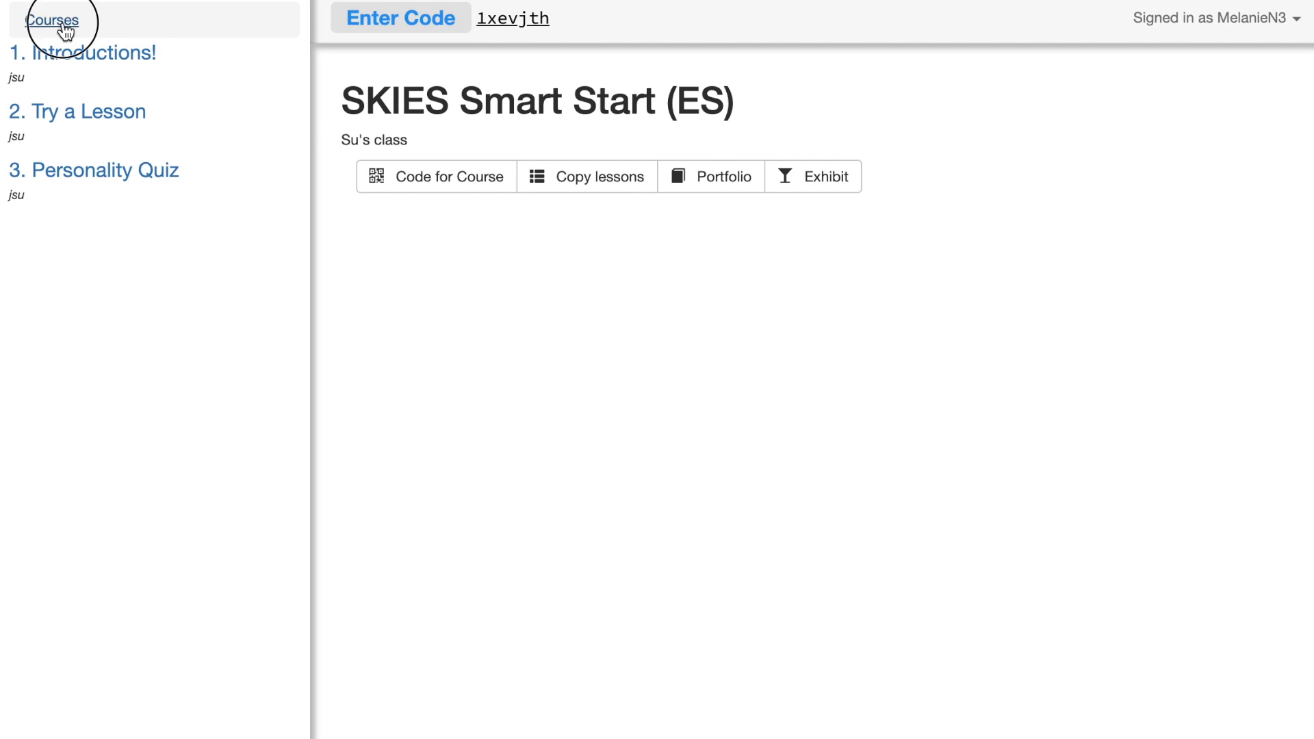
{"action": "left_click", "coordinate": [51, 20]}
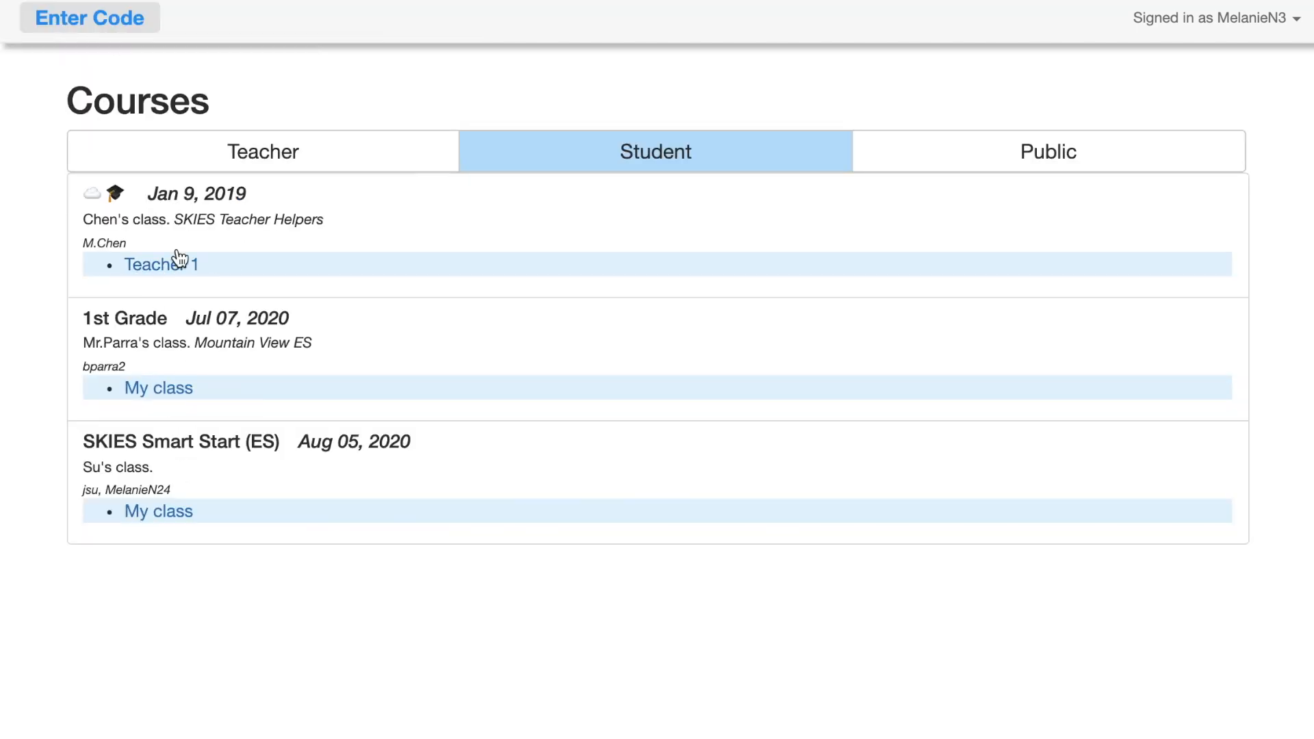
{"action": "left_click", "coordinate": [158, 511]}
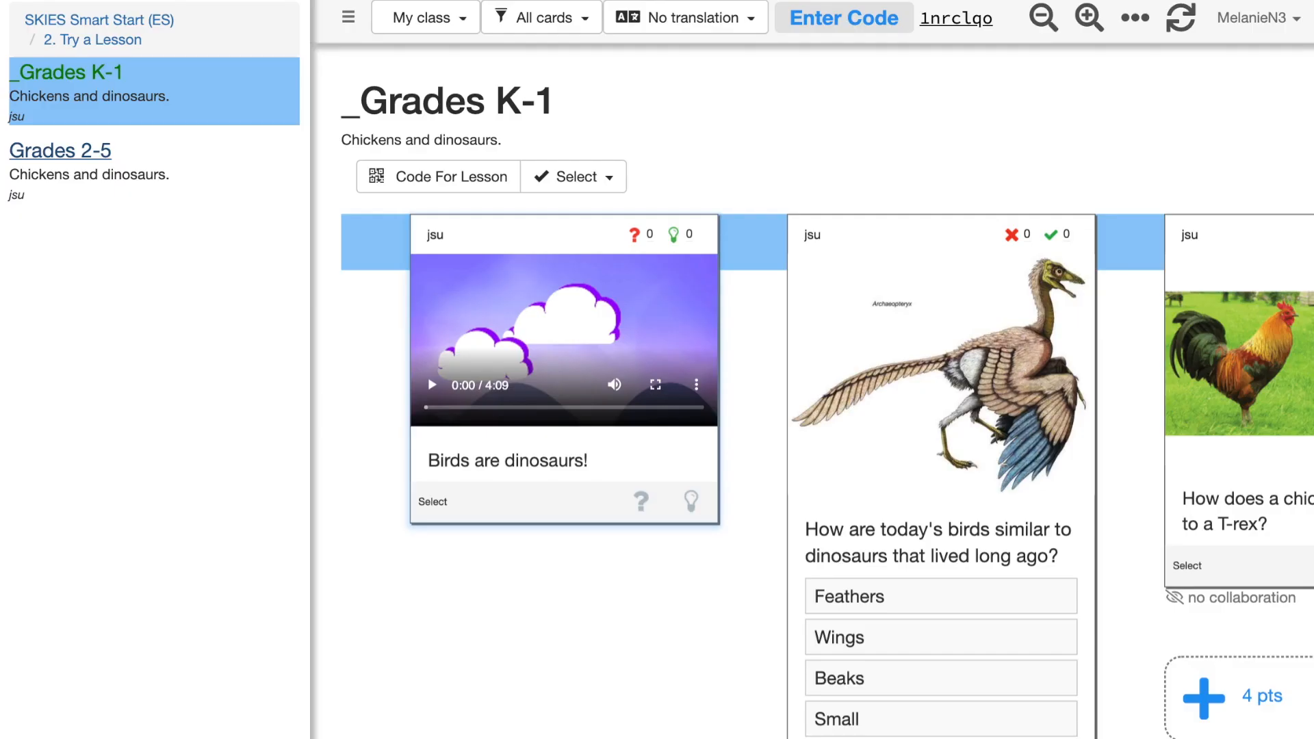
{"action": "mouse_move", "coordinate": [535, 567]}
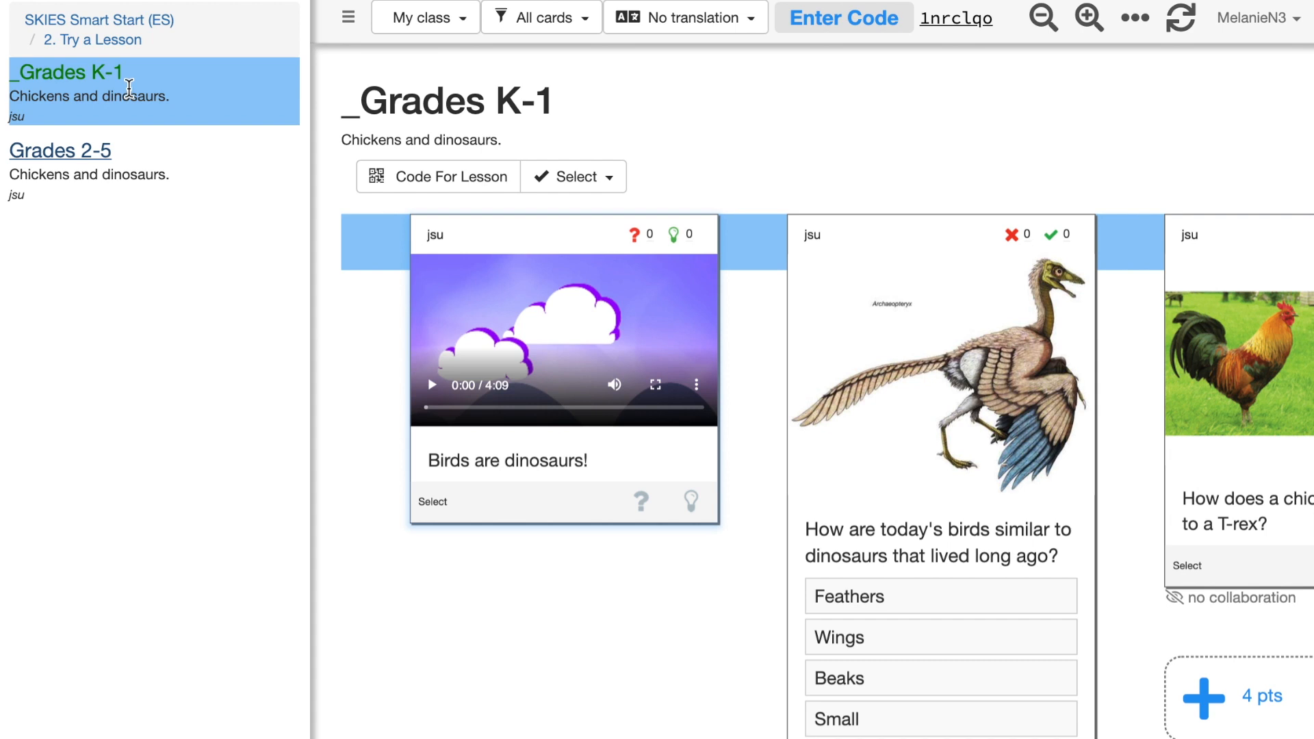
{"action": "mouse_move", "coordinate": [92, 169]}
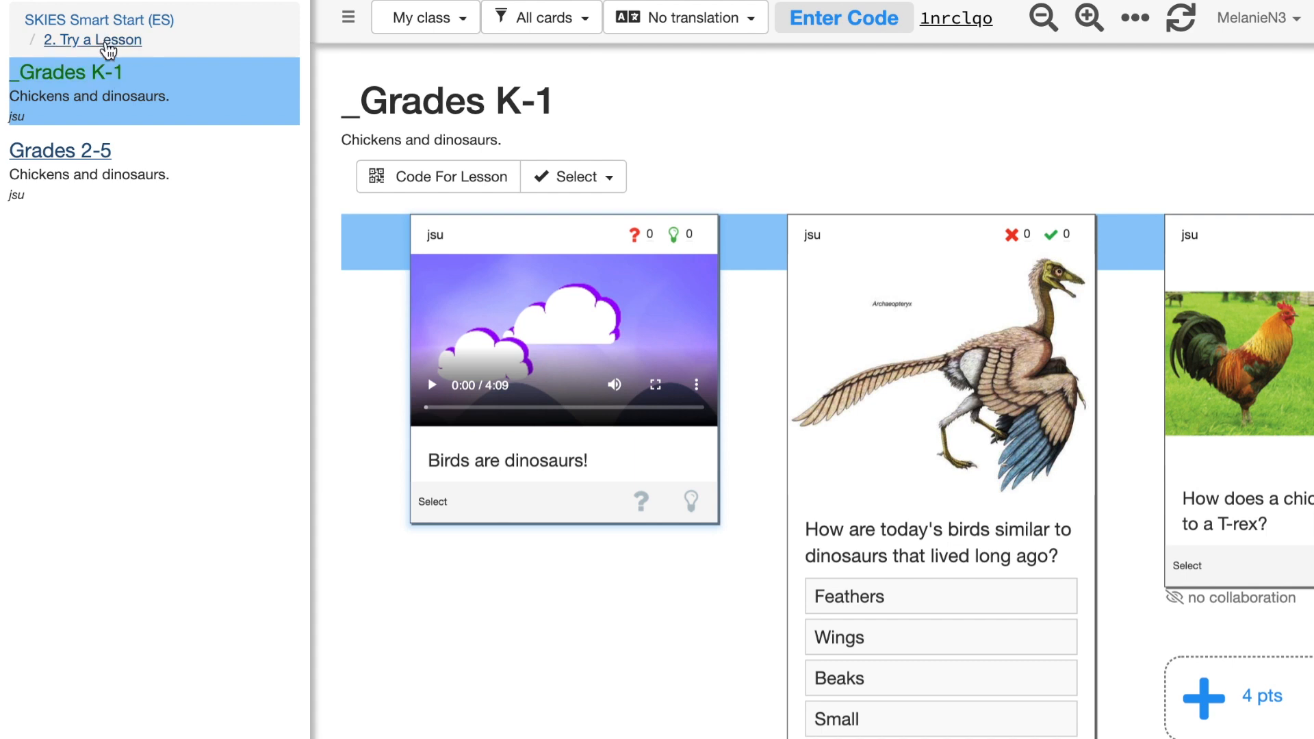
Revisit Introductions! and Try a Lesson, then return to the SKIES Smart Start (ES) course page
{"action": "left_click", "coordinate": [92, 39]}
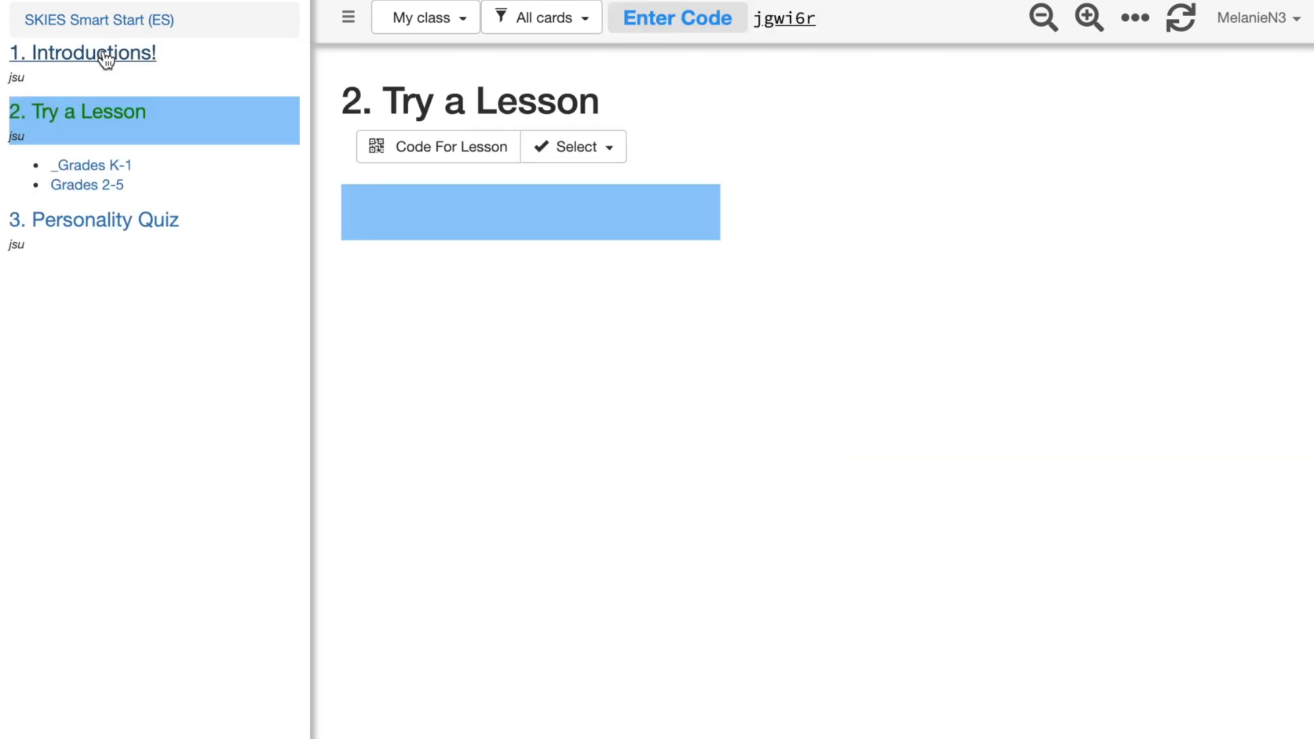
{"action": "mouse_move", "coordinate": [134, 130]}
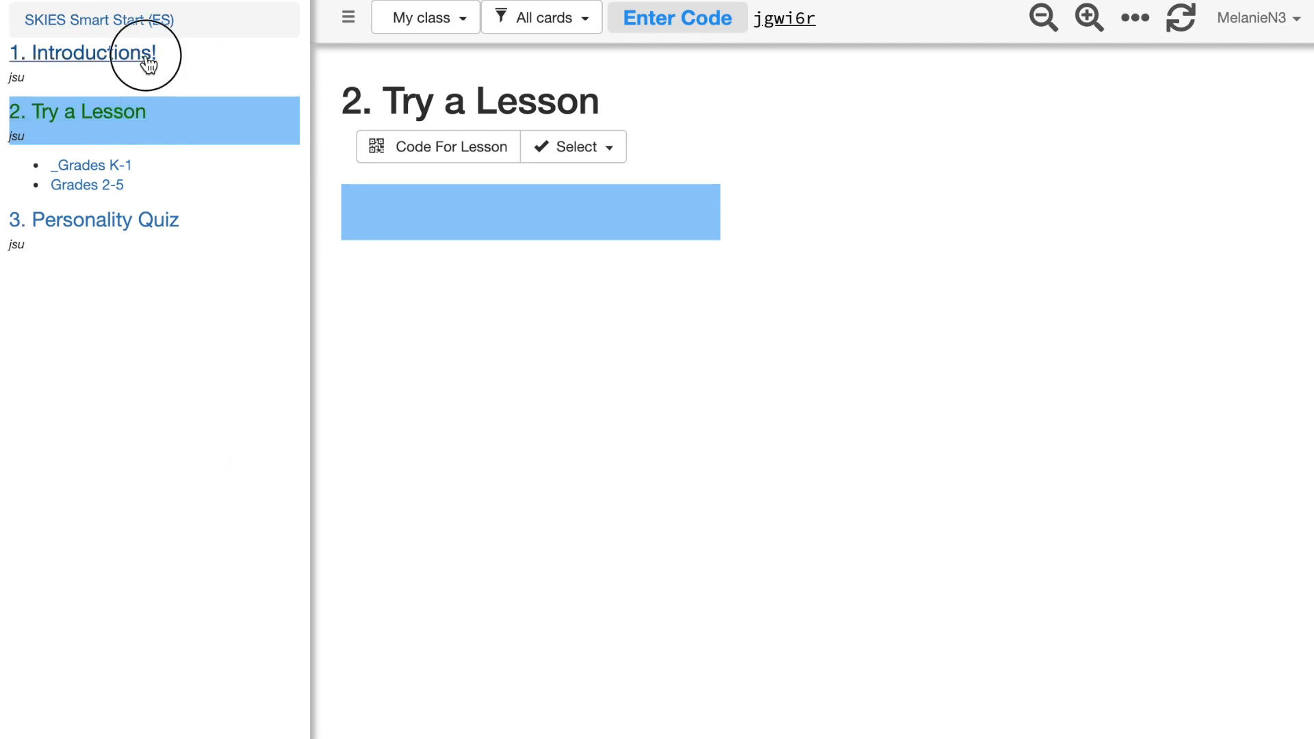
{"action": "left_click", "coordinate": [83, 52]}
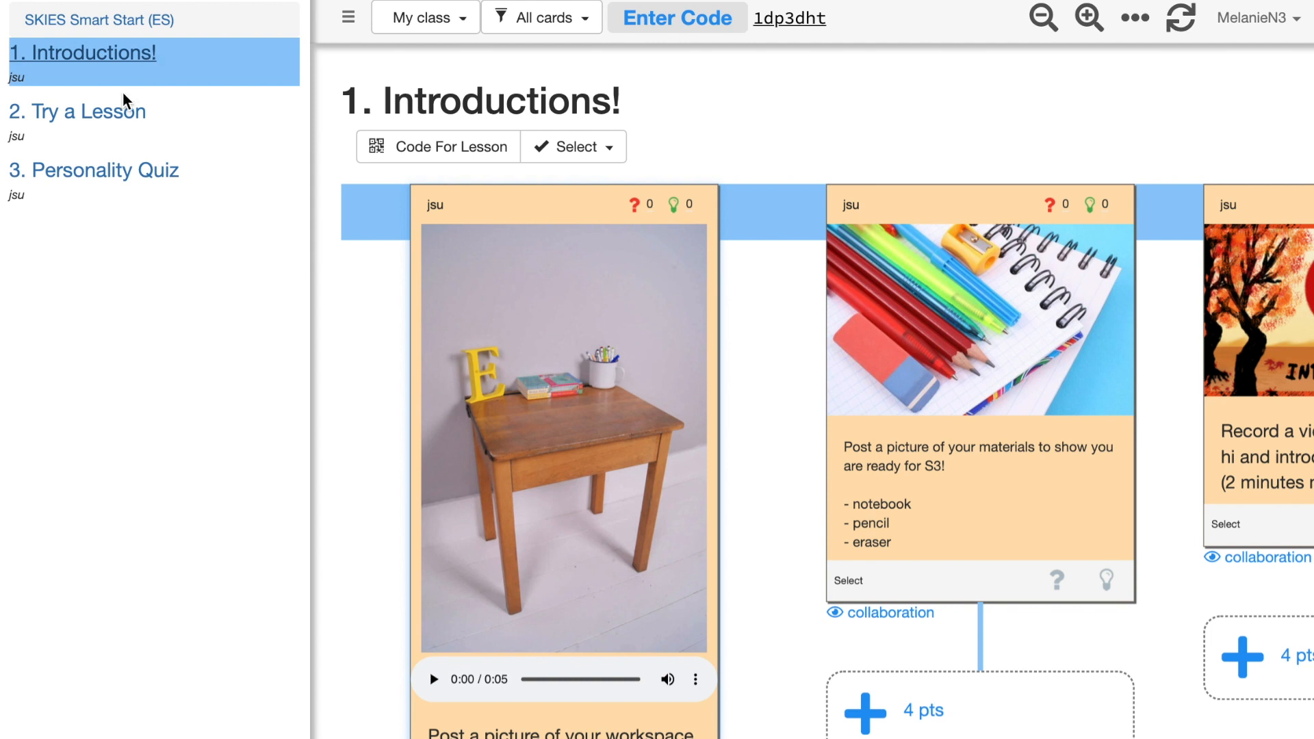
{"action": "left_click", "coordinate": [77, 111]}
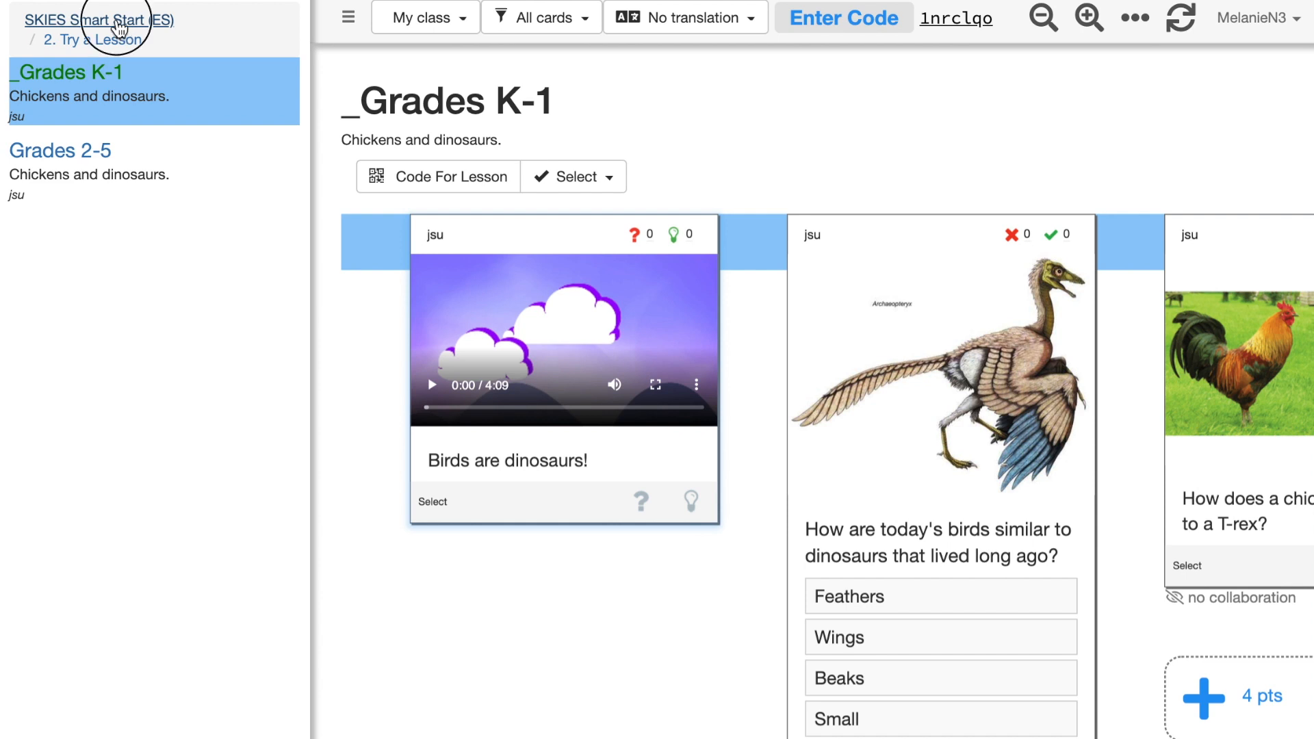
{"action": "left_click", "coordinate": [99, 19]}
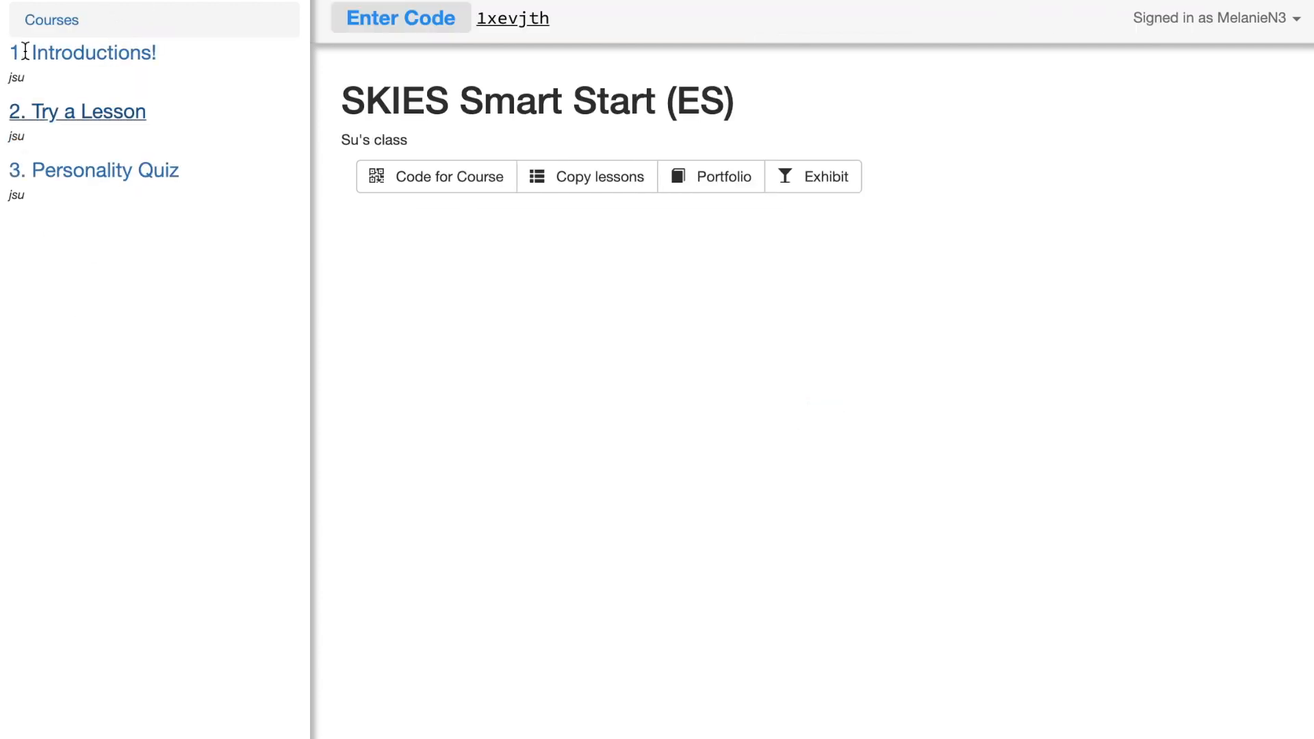
{"action": "mouse_move", "coordinate": [70, 139]}
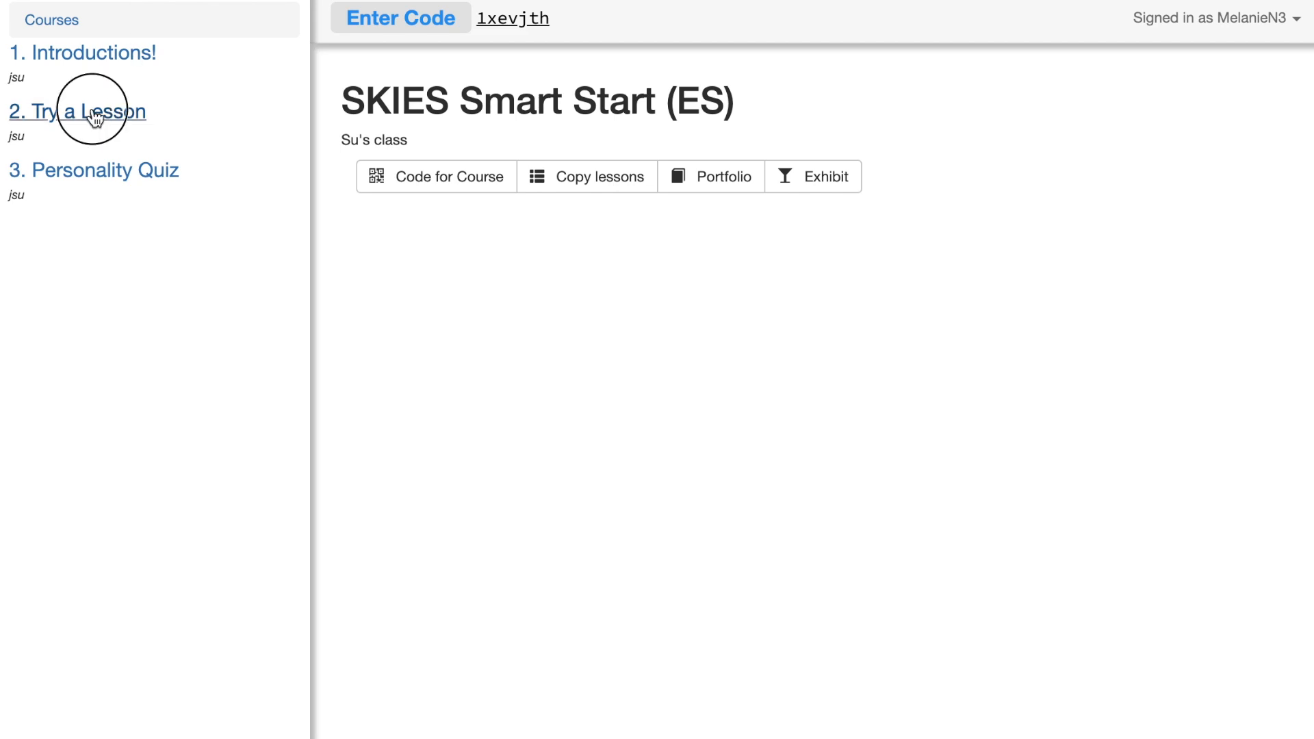
Reopen the _Grades K-1 lesson from the Try a Lesson section
{"action": "left_click", "coordinate": [76, 111]}
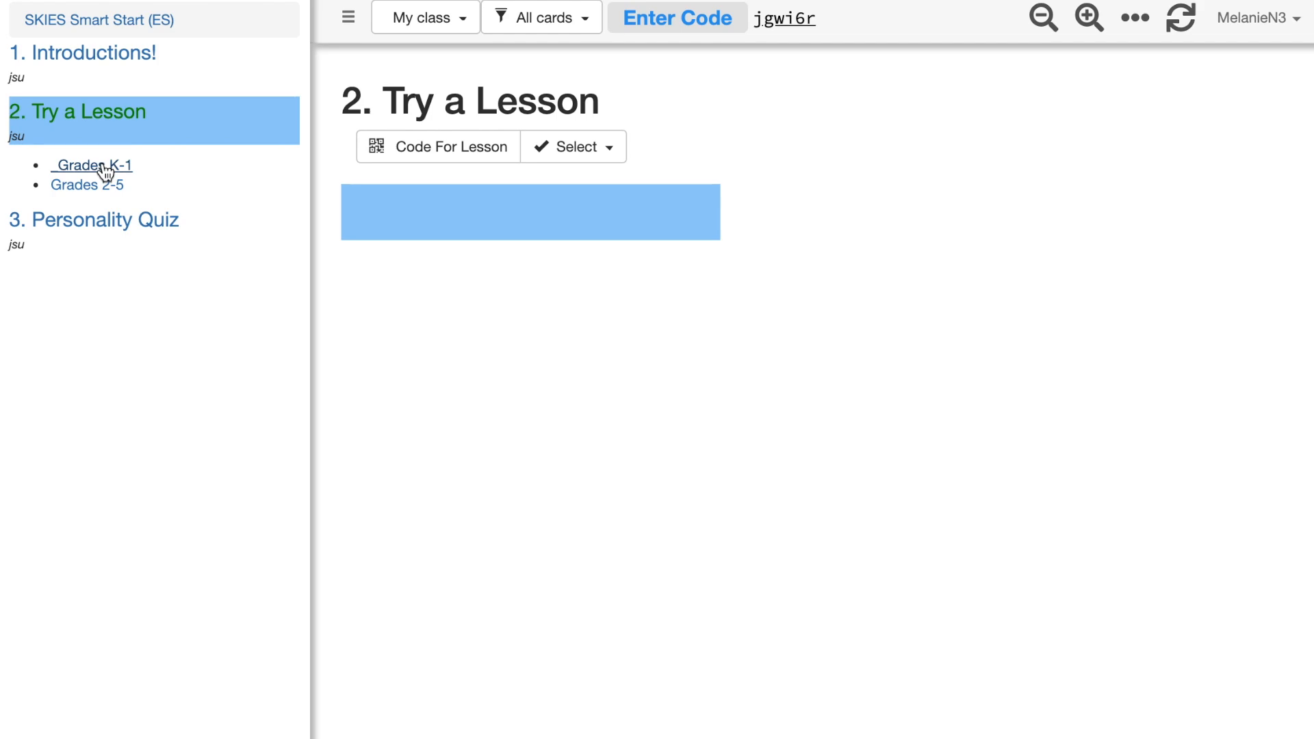
{"action": "left_click", "coordinate": [92, 166]}
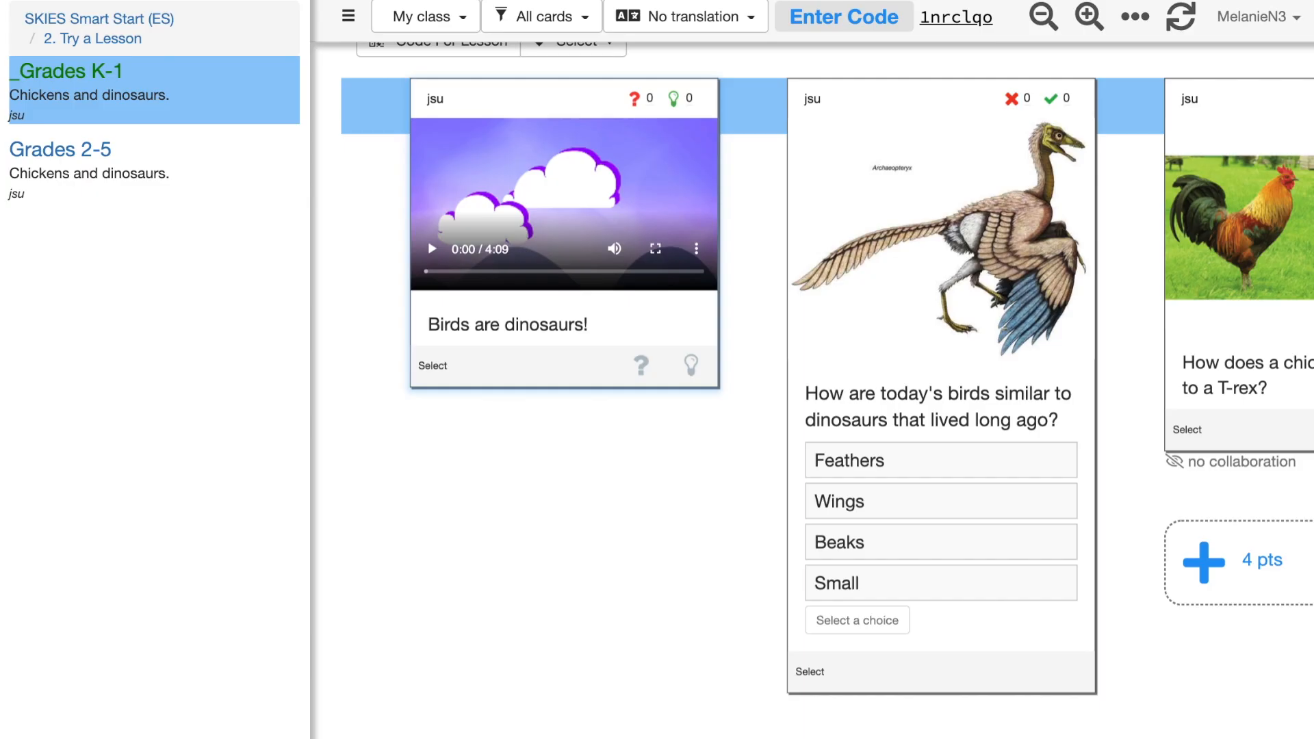
{"action": "mouse_move", "coordinate": [621, 445]}
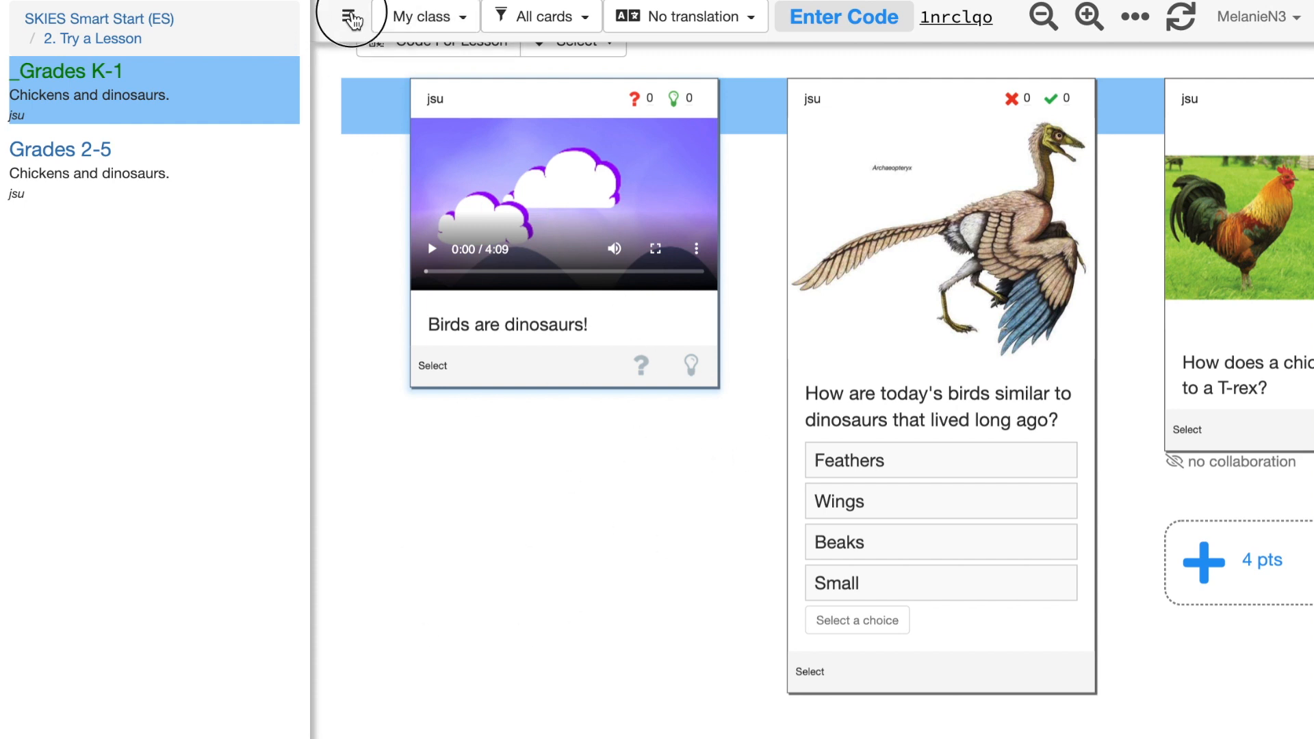
Collapse the sidebar and scroll the full-width board to the final 'Draw a dinosaur' card
{"action": "left_click", "coordinate": [343, 17]}
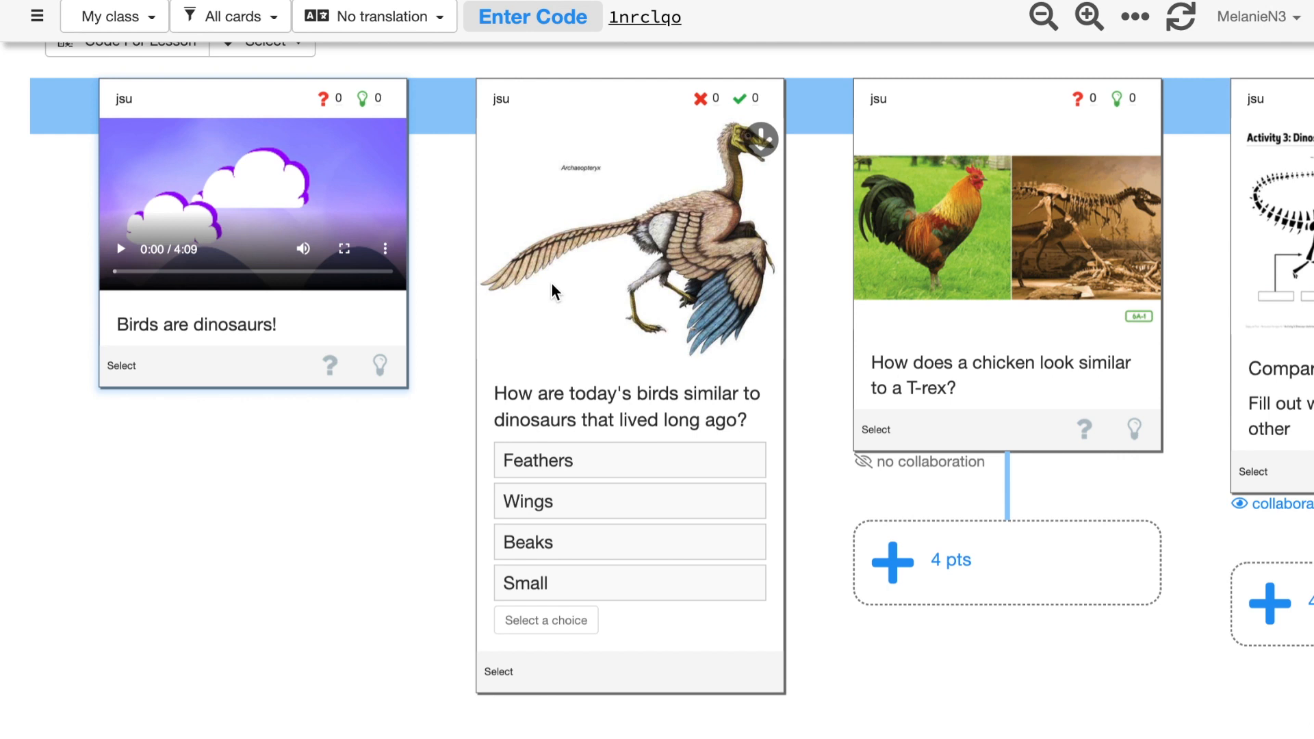
{"action": "right_click", "coordinate": [553, 291]}
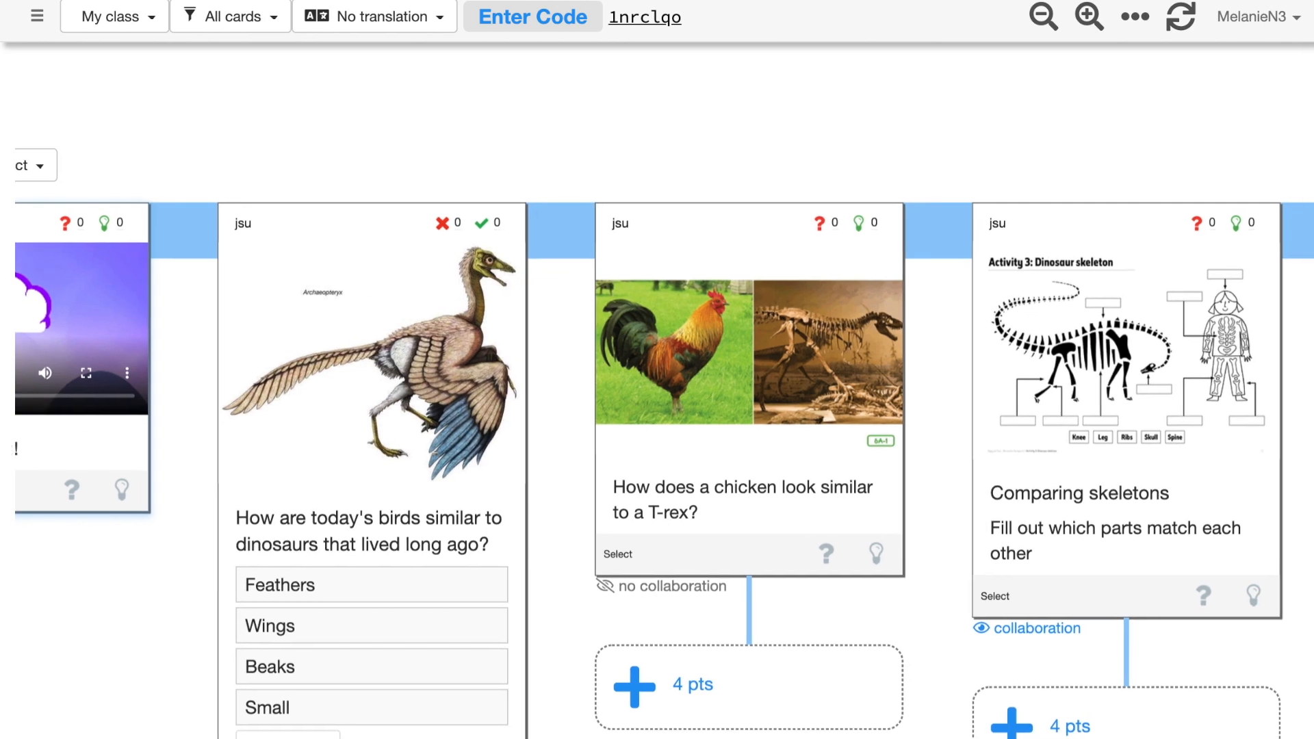
{"action": "scroll", "scroll_direction": "right", "scroll_amount": 3}
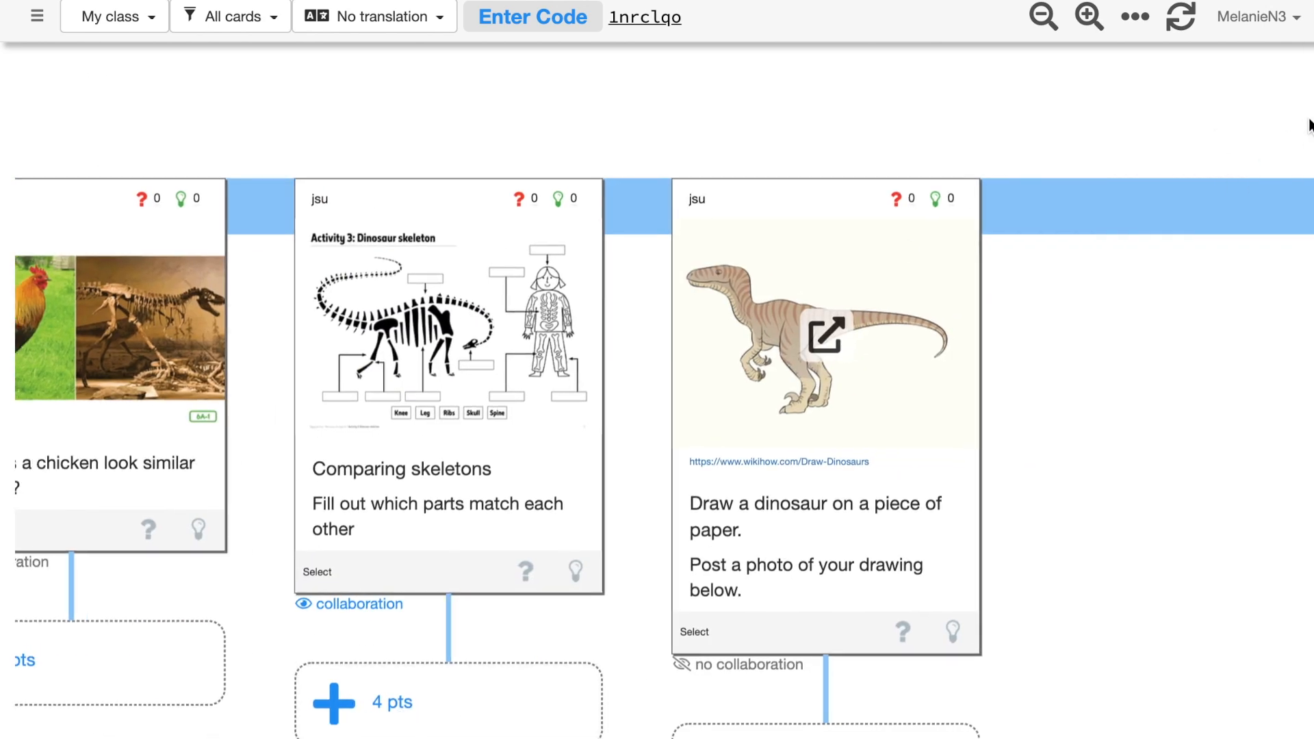
{"action": "scroll", "scroll_direction": "down", "scroll_amount": 3}
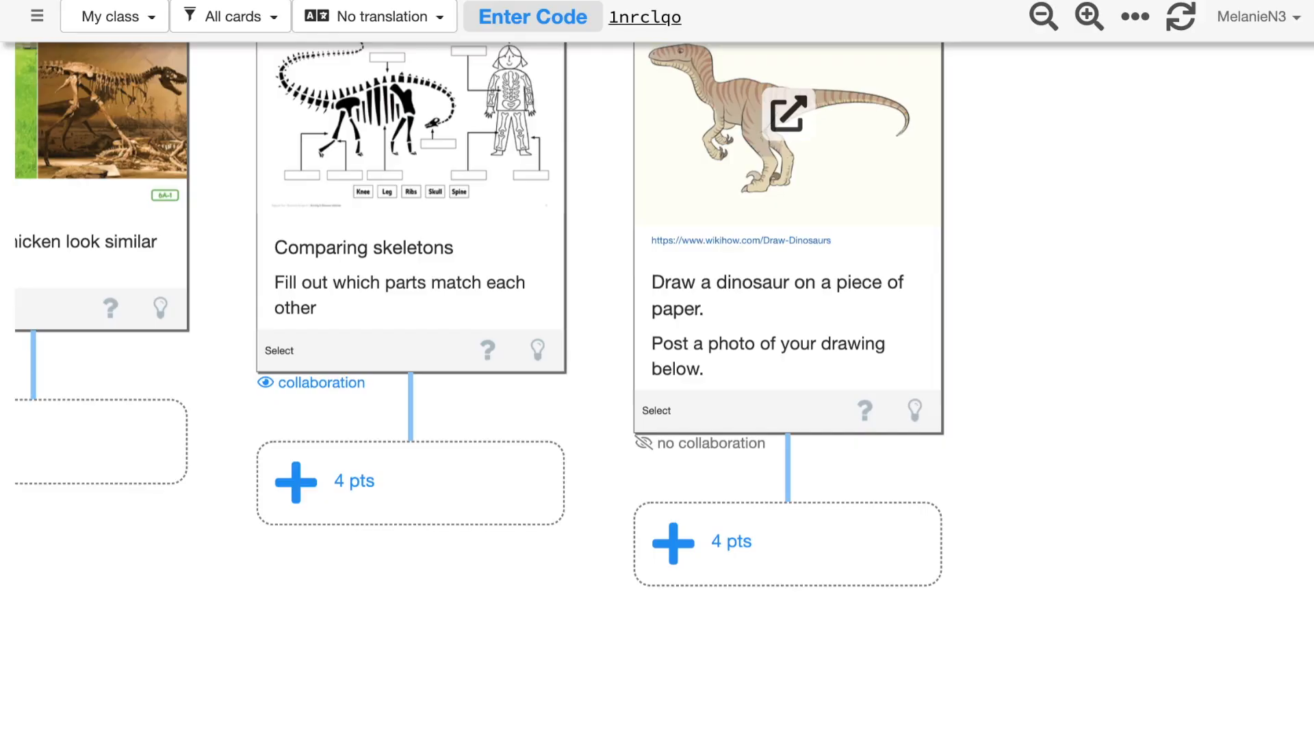
{"action": "mouse_move", "coordinate": [973, 271]}
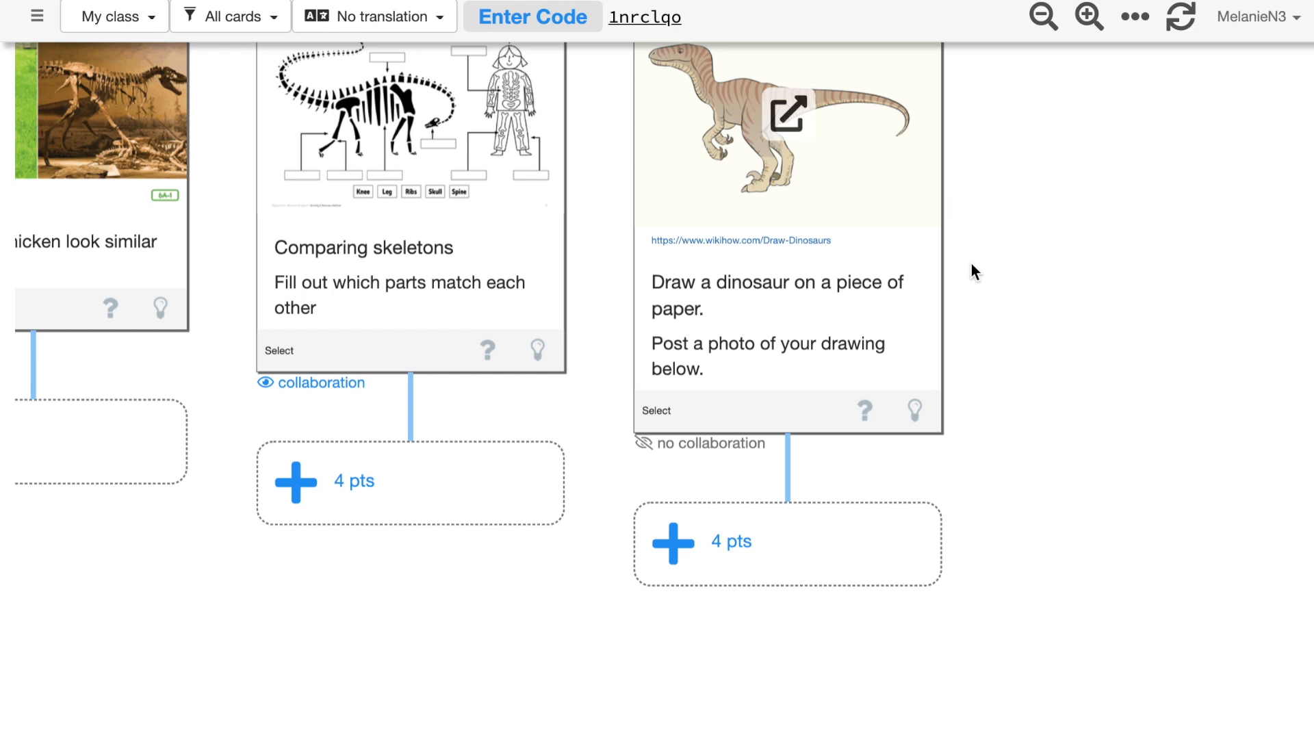
{"action": "scroll", "scroll_direction": "down", "scroll_amount": 3}
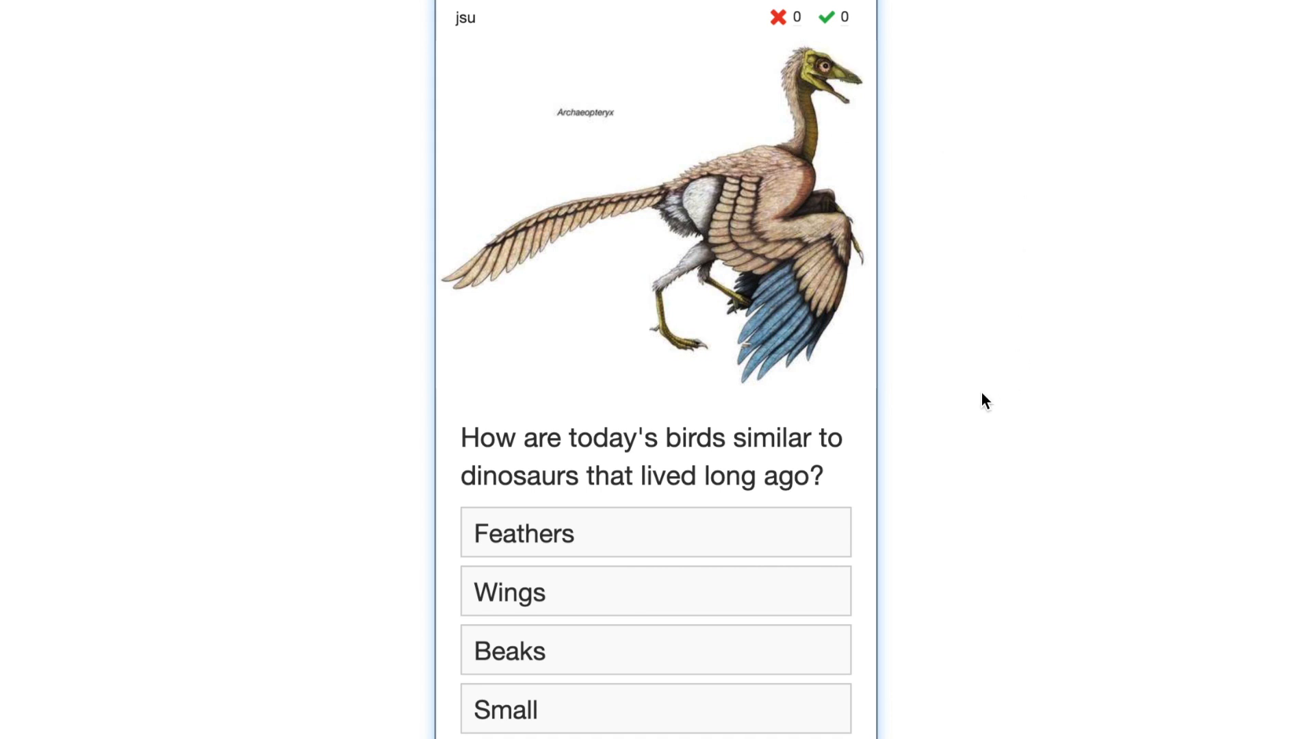
{"action": "mouse_move", "coordinate": [789, 436]}
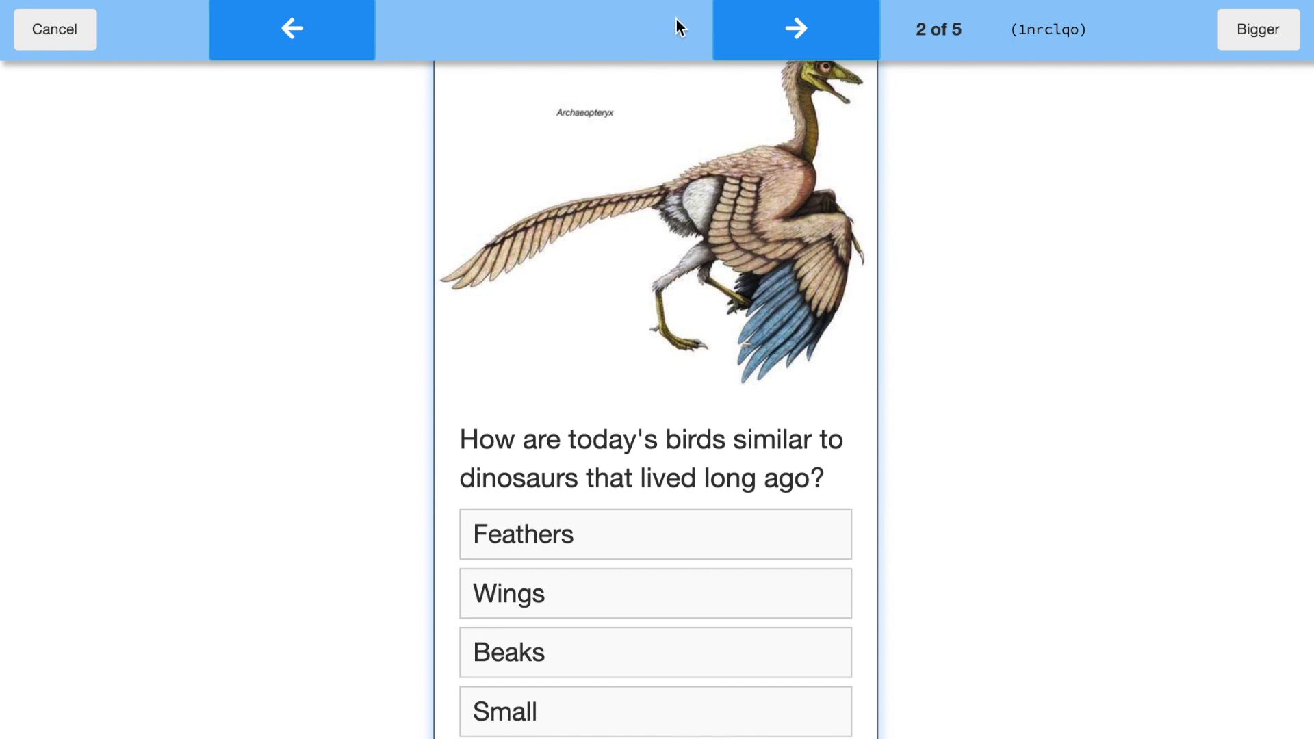
{"action": "mouse_move", "coordinate": [887, 5]}
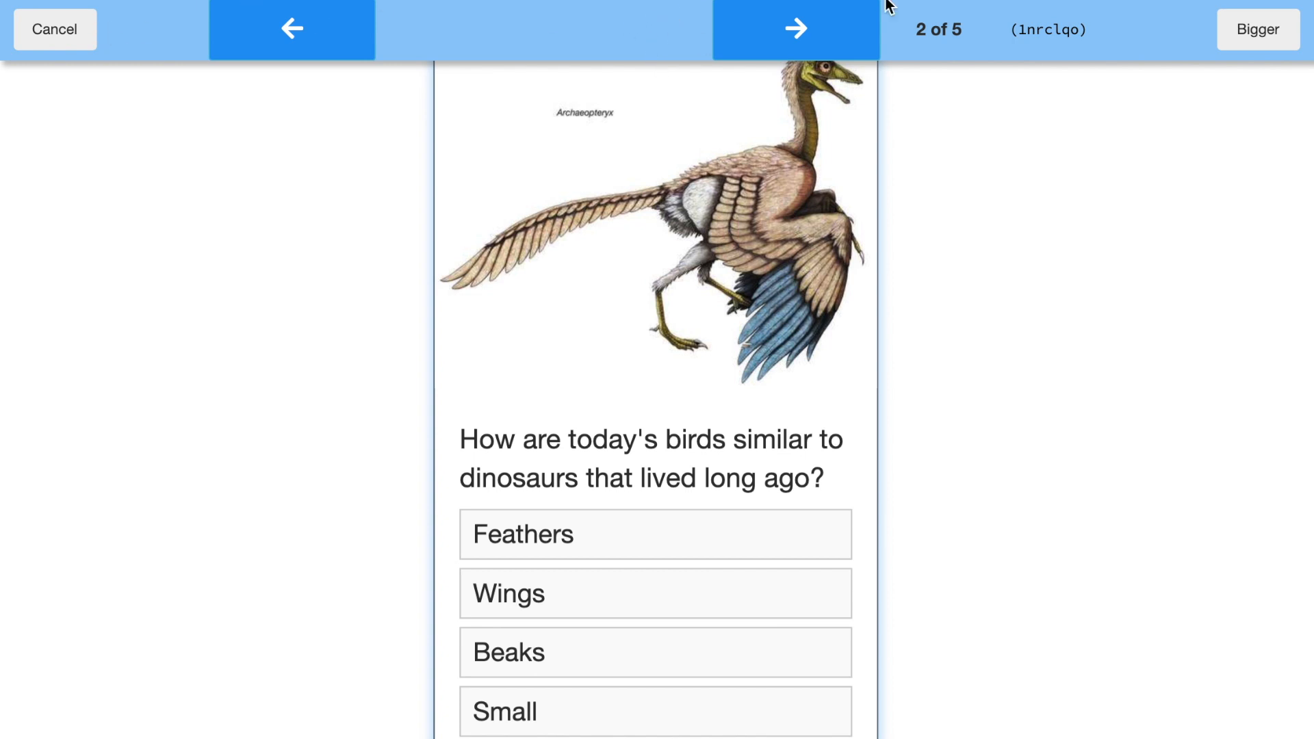
{"action": "mouse_move", "coordinate": [645, 46]}
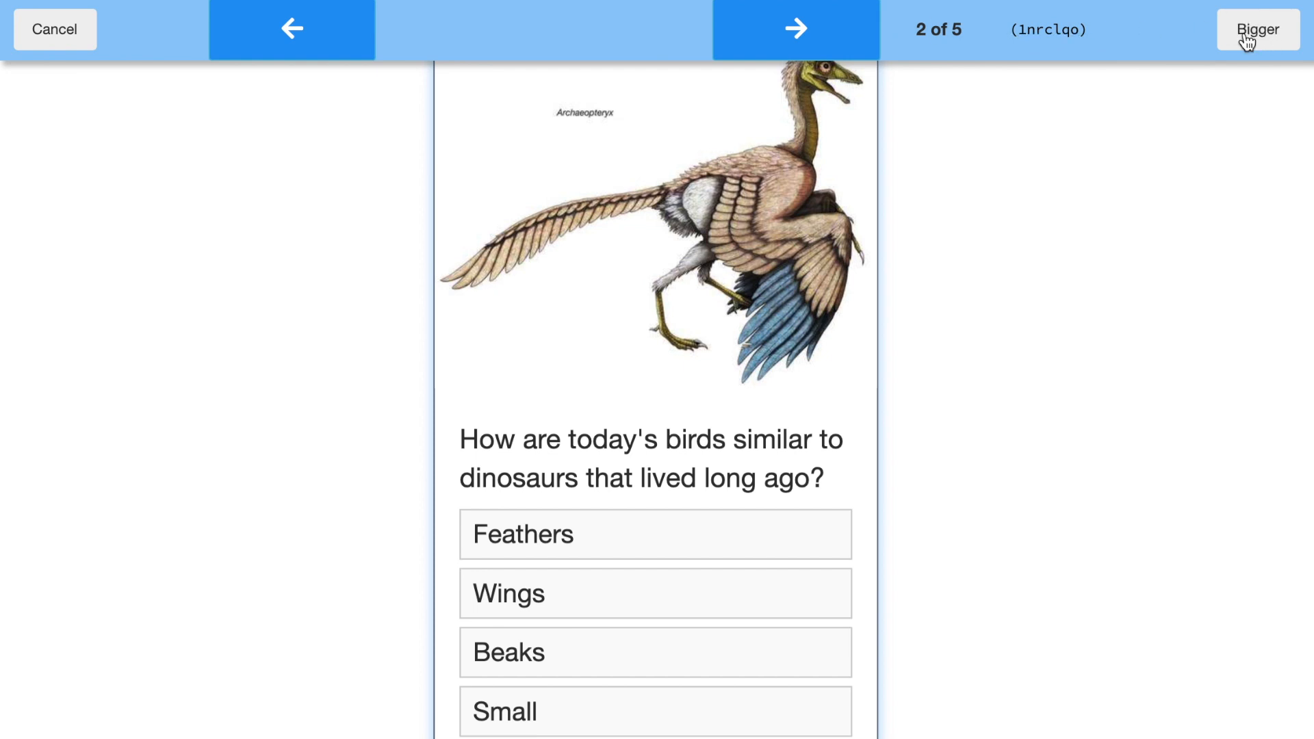
{"action": "left_click", "coordinate": [1256, 28]}
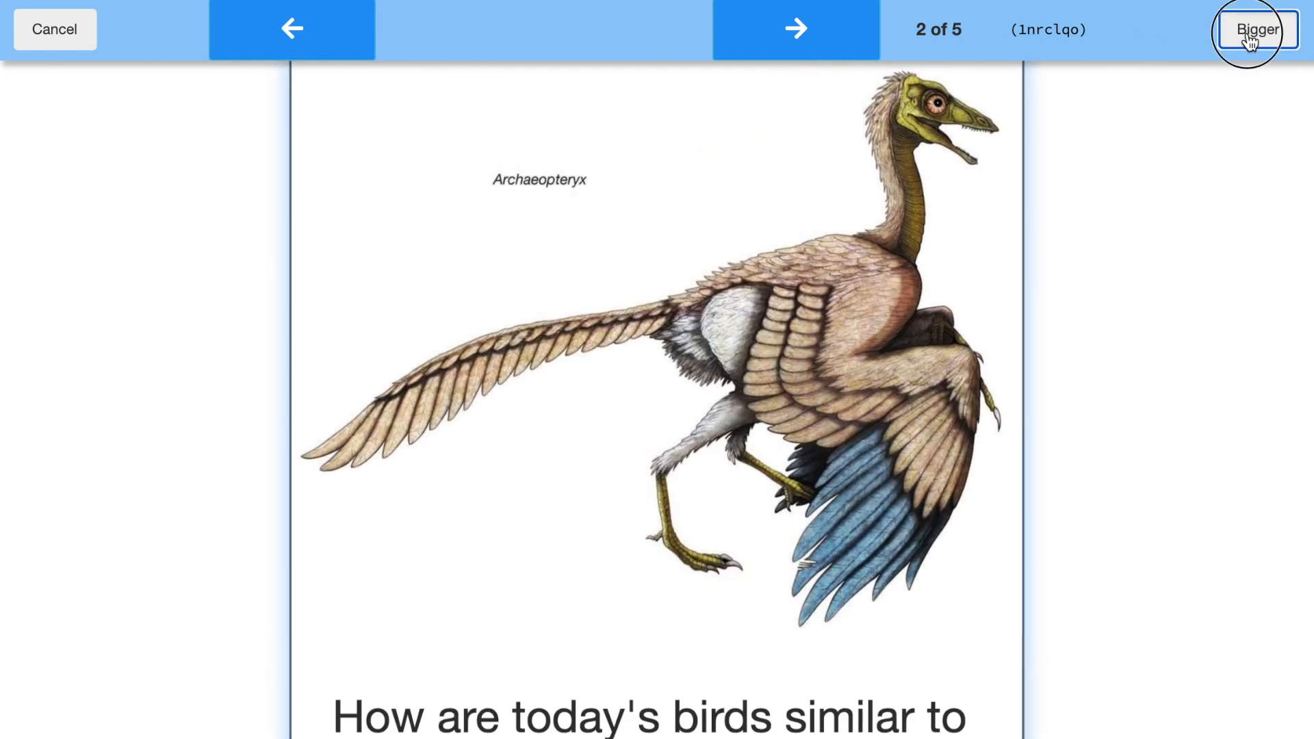
{"action": "left_click", "coordinate": [1256, 29]}
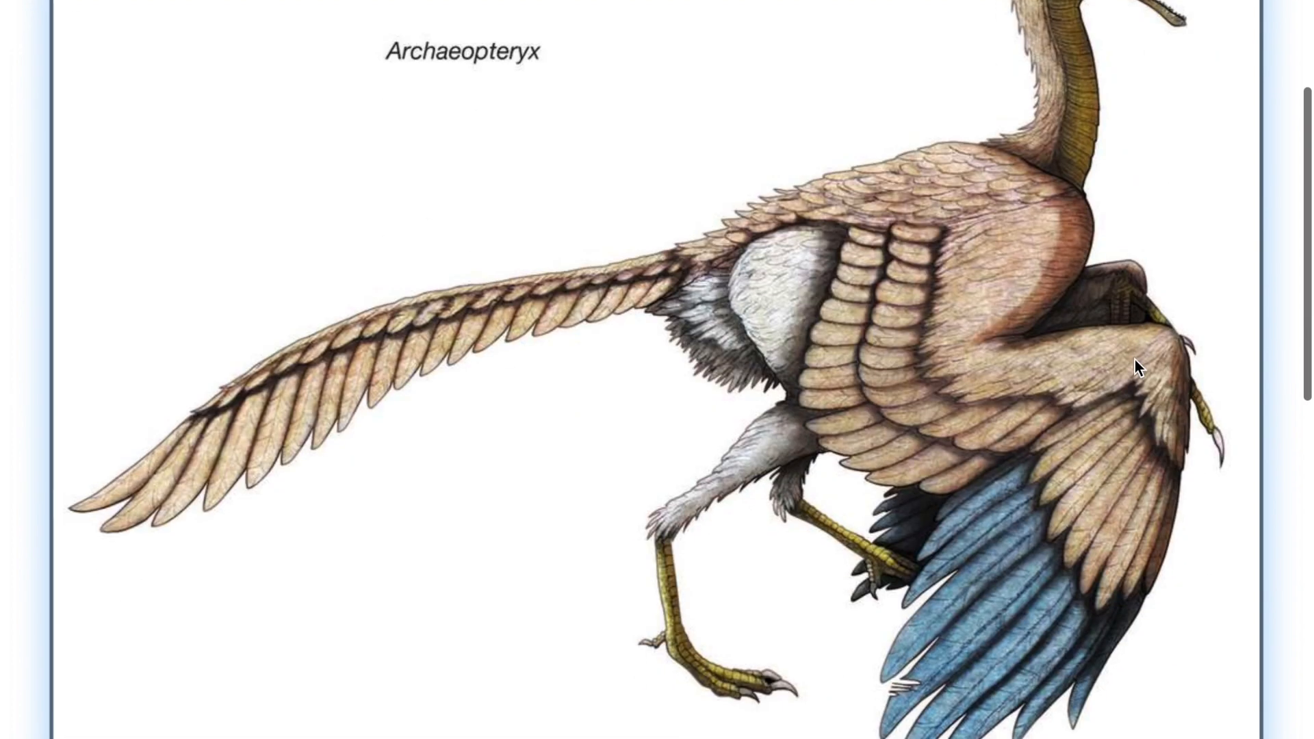
{"action": "scroll", "scroll_direction": "down", "scroll_amount": 3}
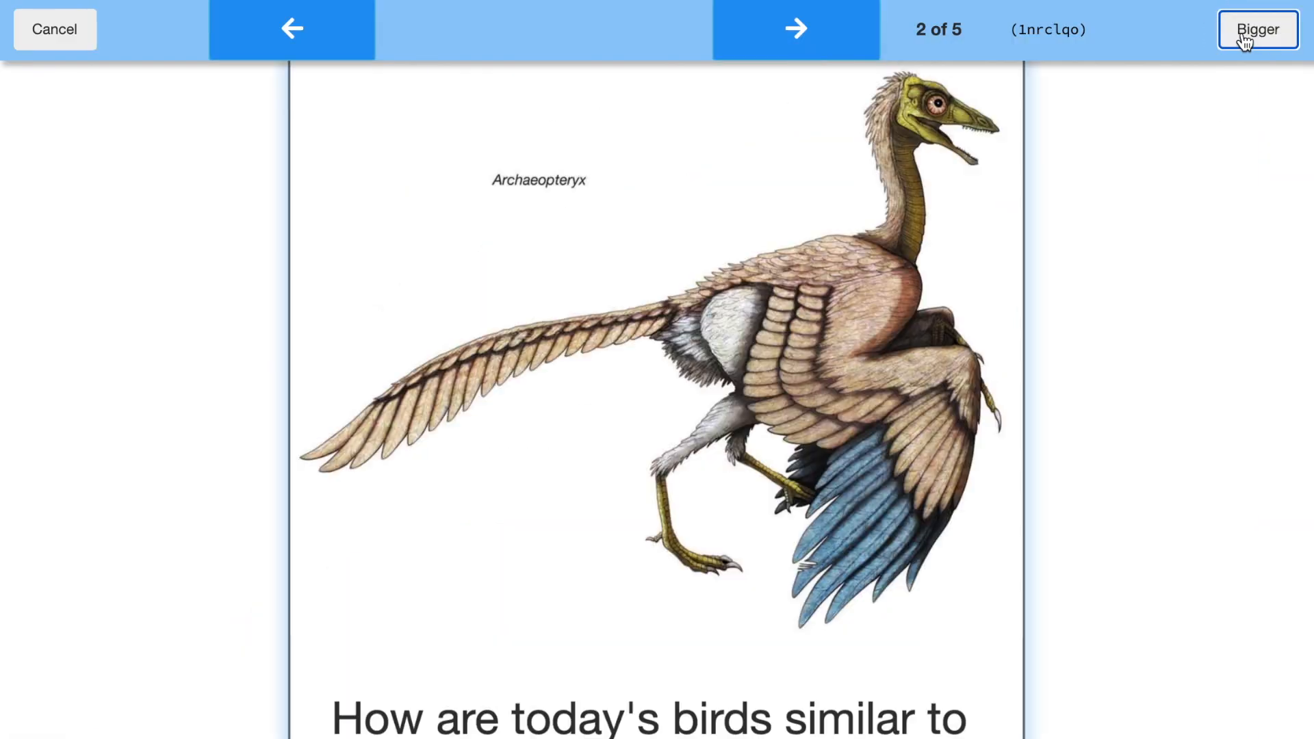
{"action": "scroll", "scroll_direction": "down", "scroll_amount": 3}
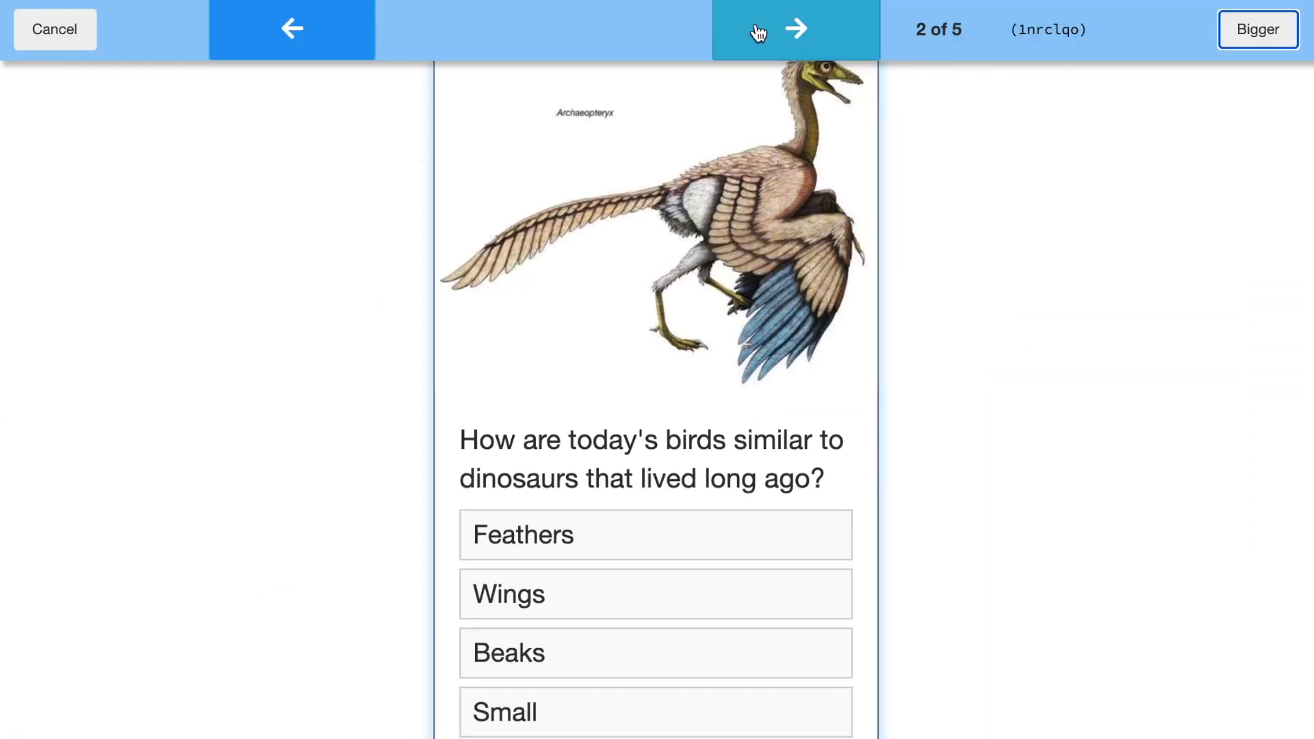
{"action": "left_click", "coordinate": [794, 29]}
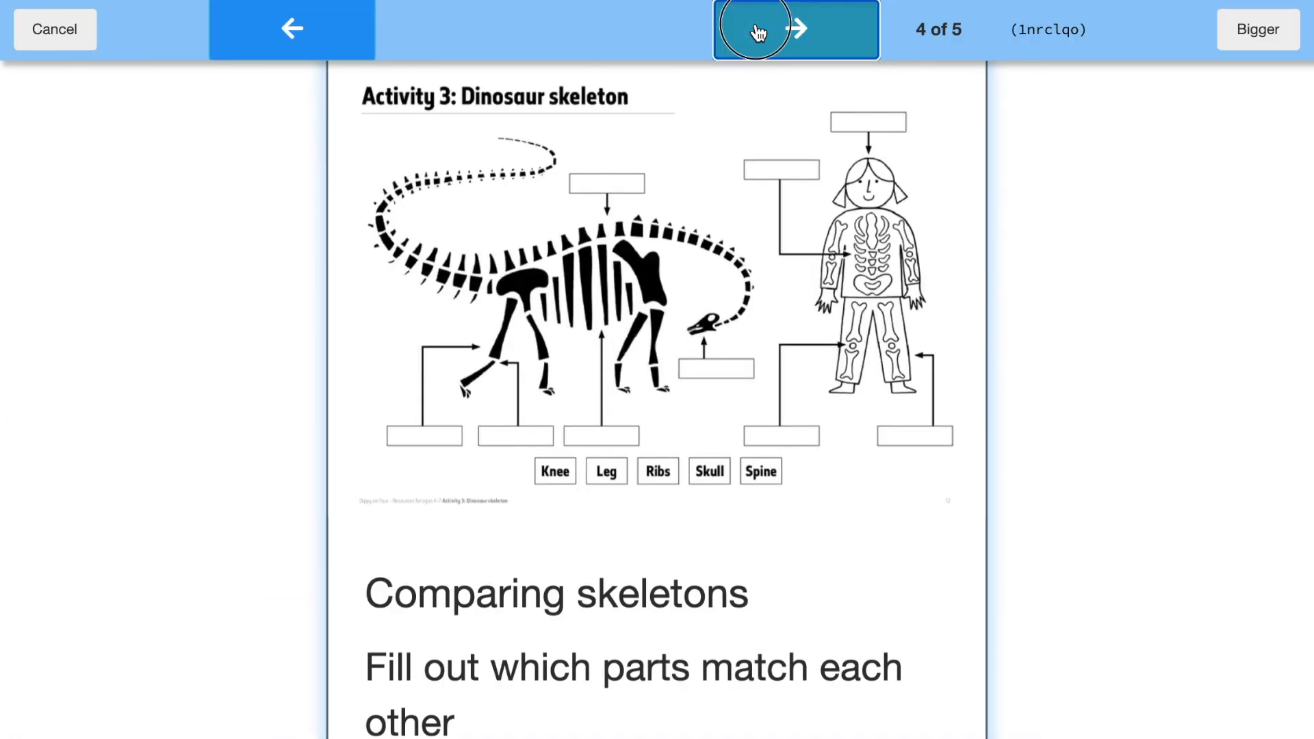
{"action": "left_click", "coordinate": [291, 29]}
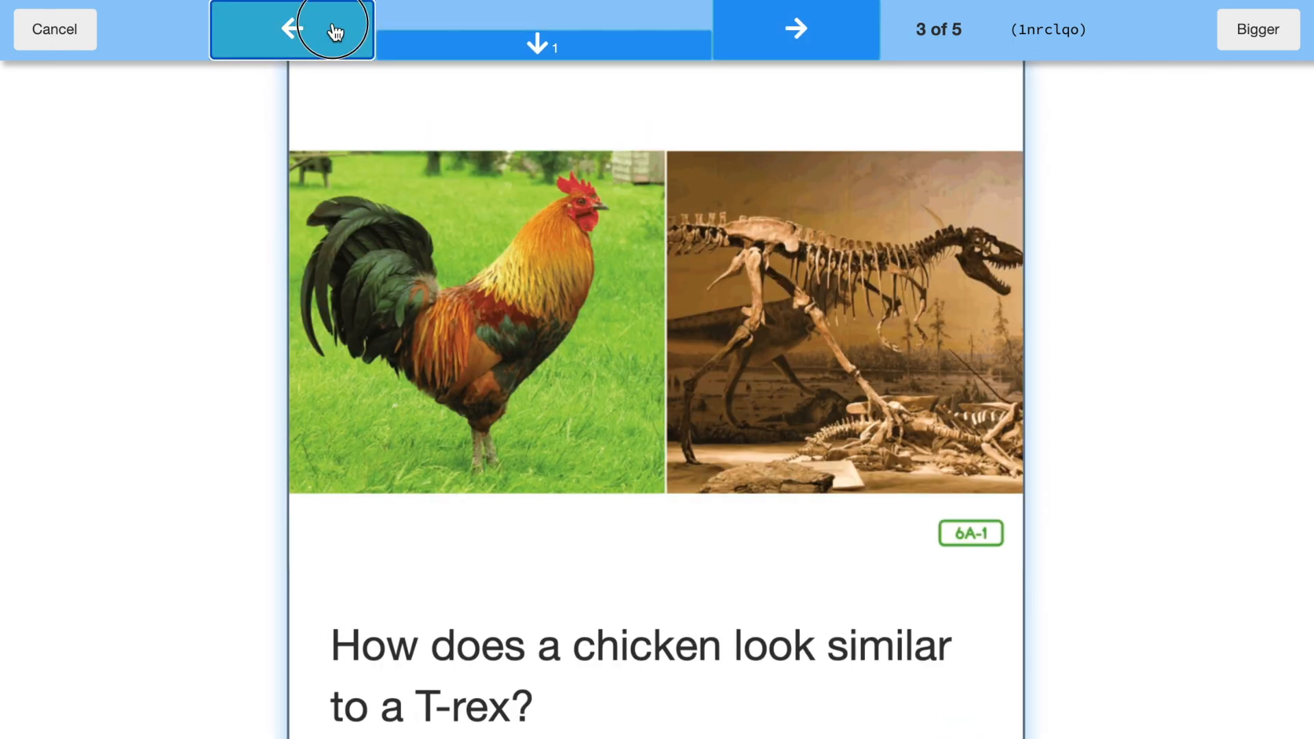
{"action": "left_click", "coordinate": [292, 29]}
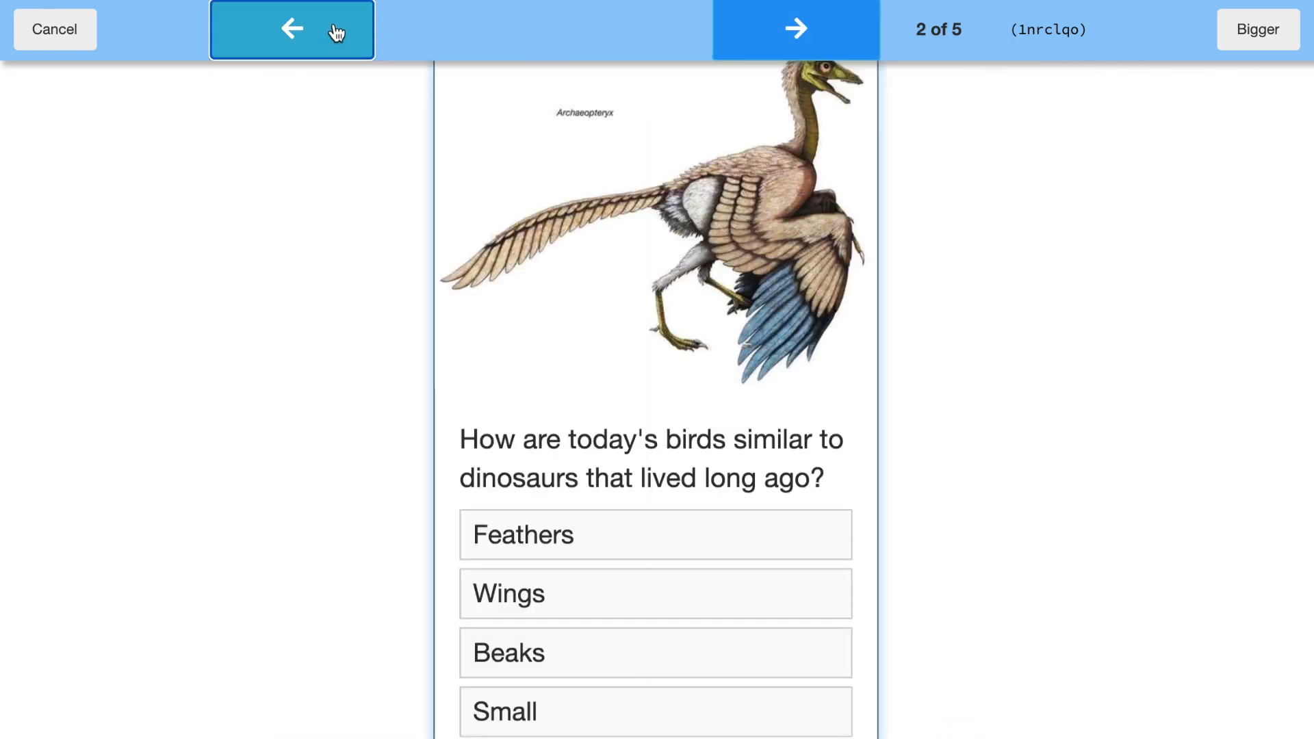
{"action": "mouse_move", "coordinate": [54, 42]}
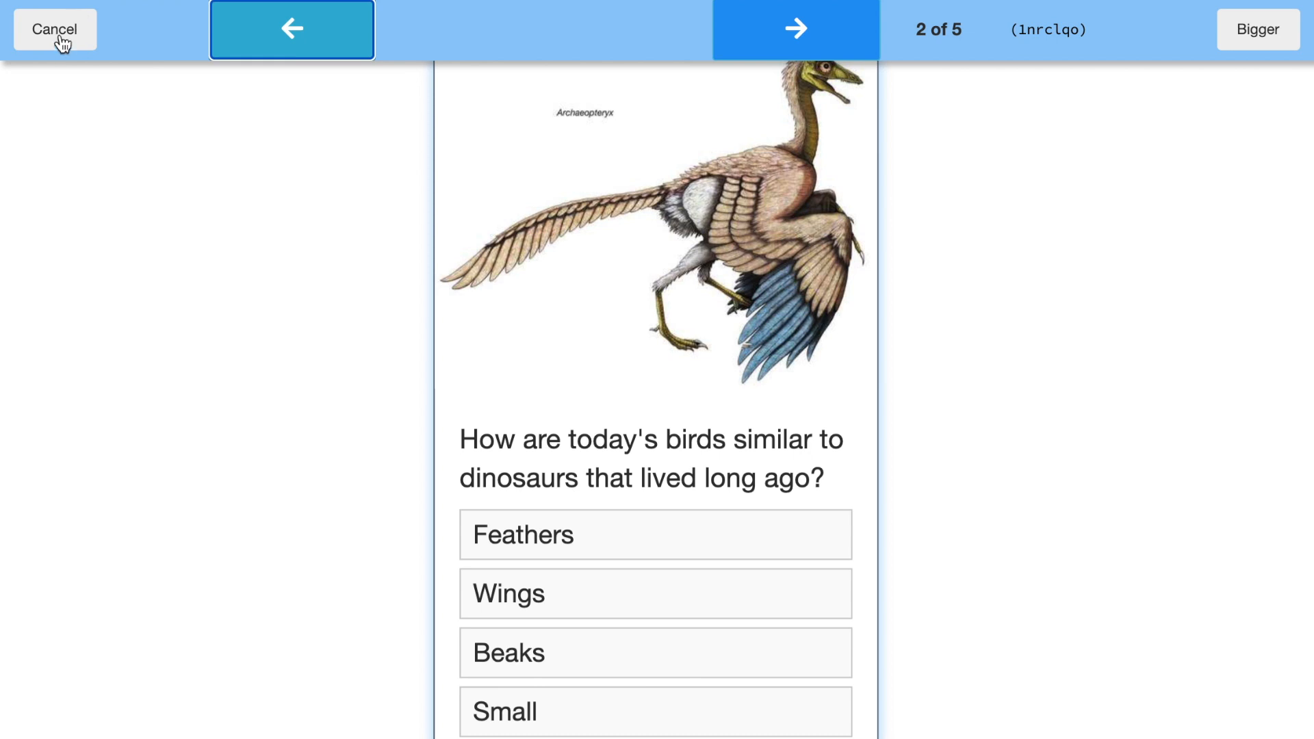
Cancel presentation of the Archaeopteryx card and return to the board near the skeleton cards
{"action": "left_click", "coordinate": [54, 29]}
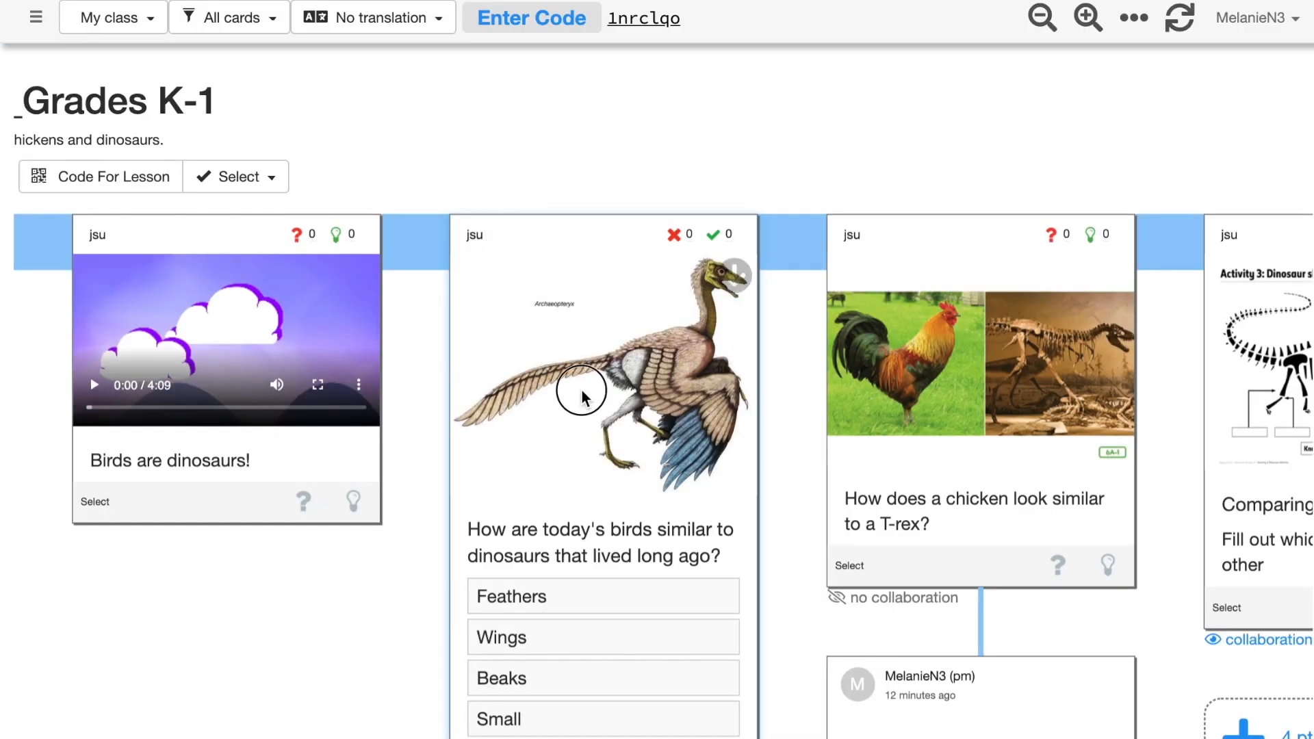
{"action": "left_click", "coordinate": [582, 396]}
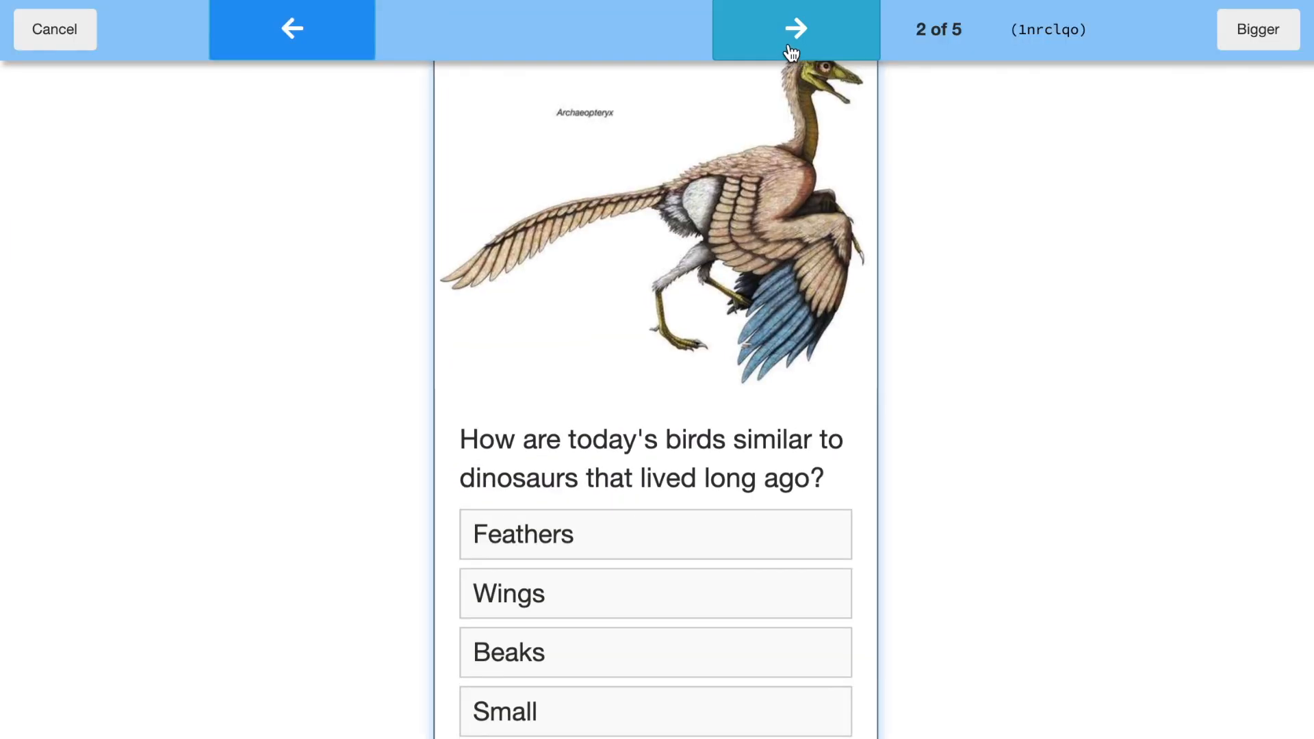
{"action": "left_click", "coordinate": [794, 29]}
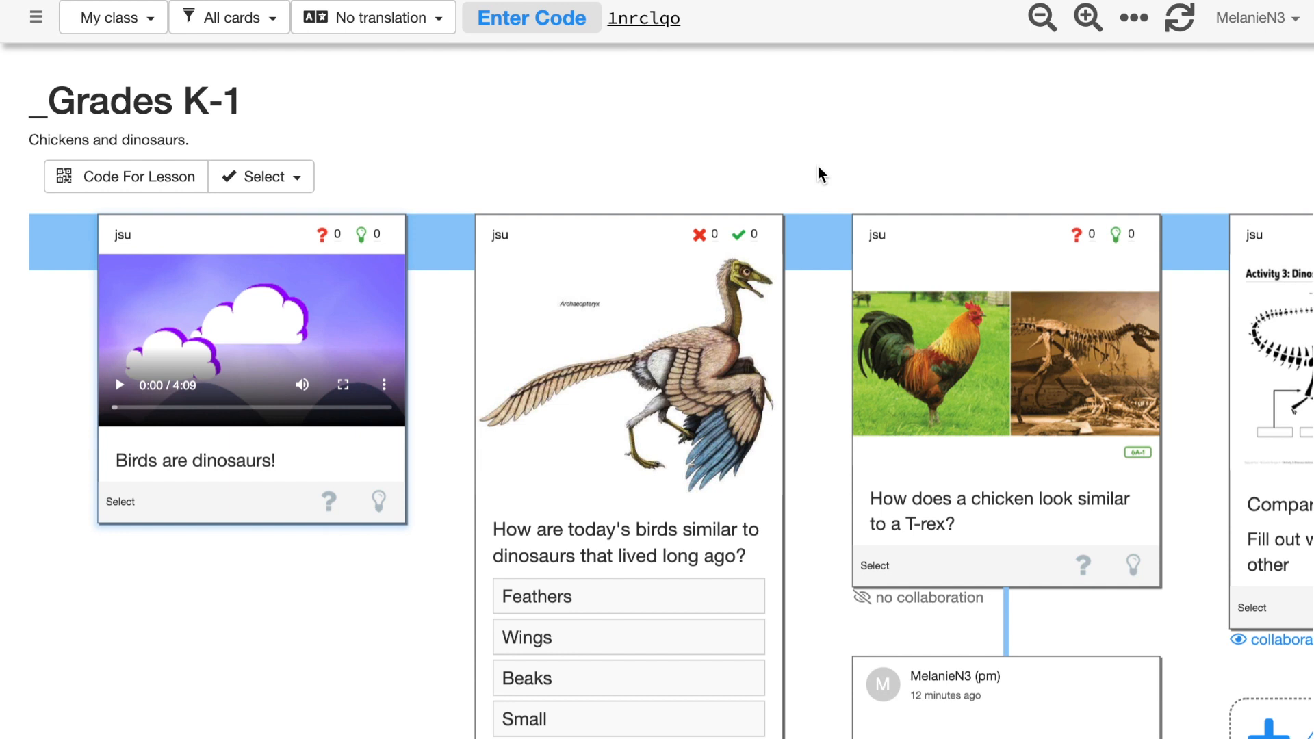
{"action": "mouse_move", "coordinate": [763, 385]}
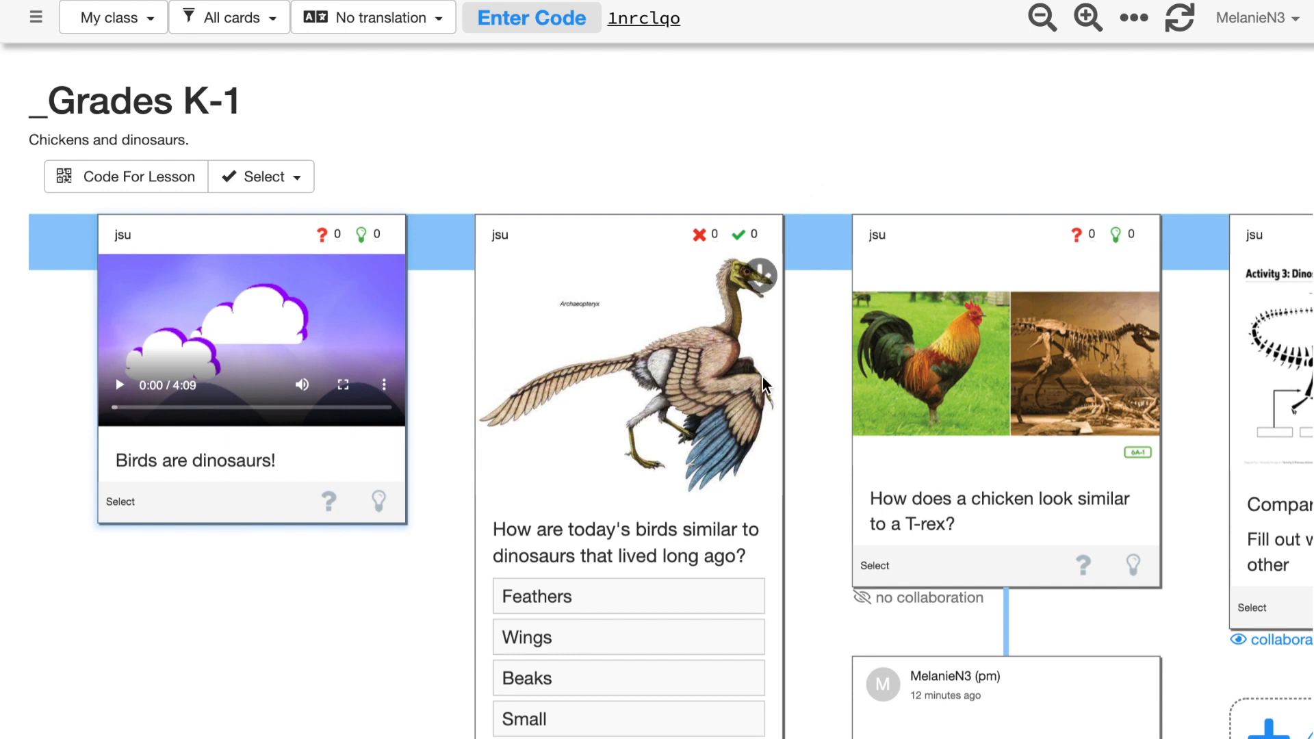
{"action": "scroll", "scroll_direction": "right", "scroll_amount": 3}
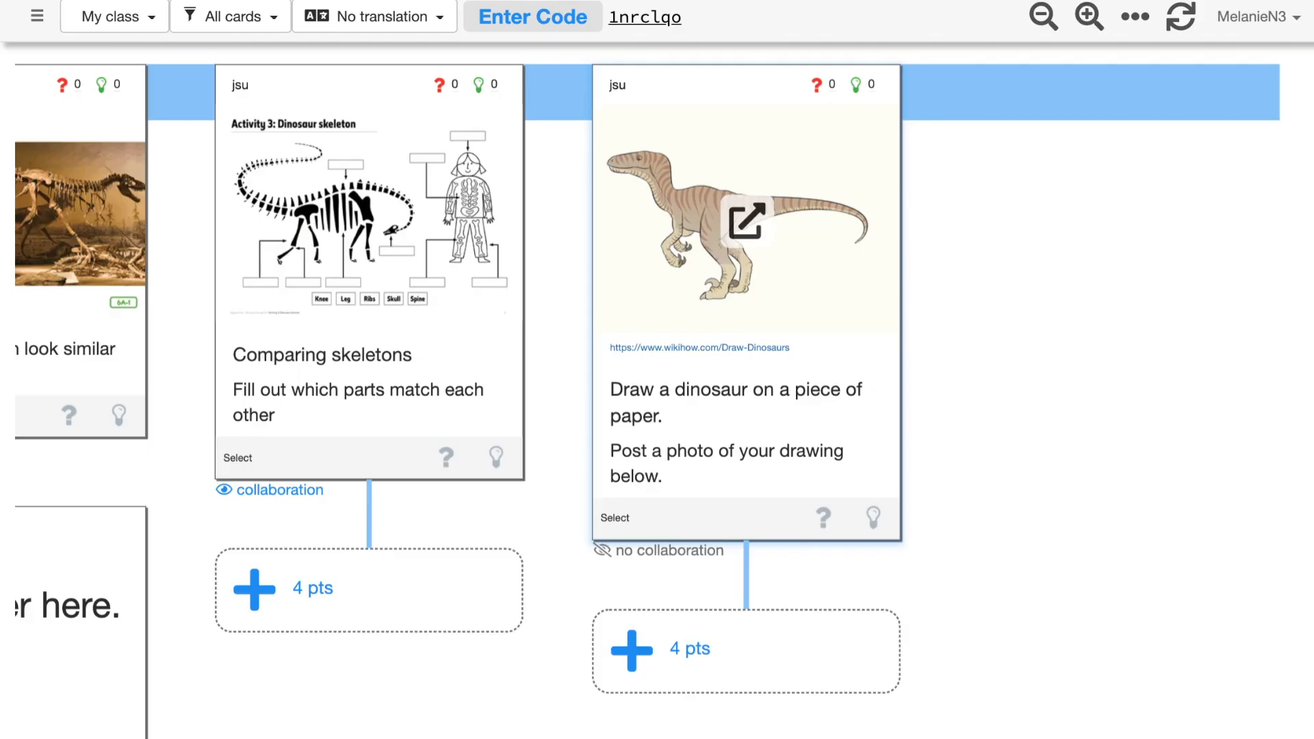
{"action": "mouse_move", "coordinate": [1272, 59]}
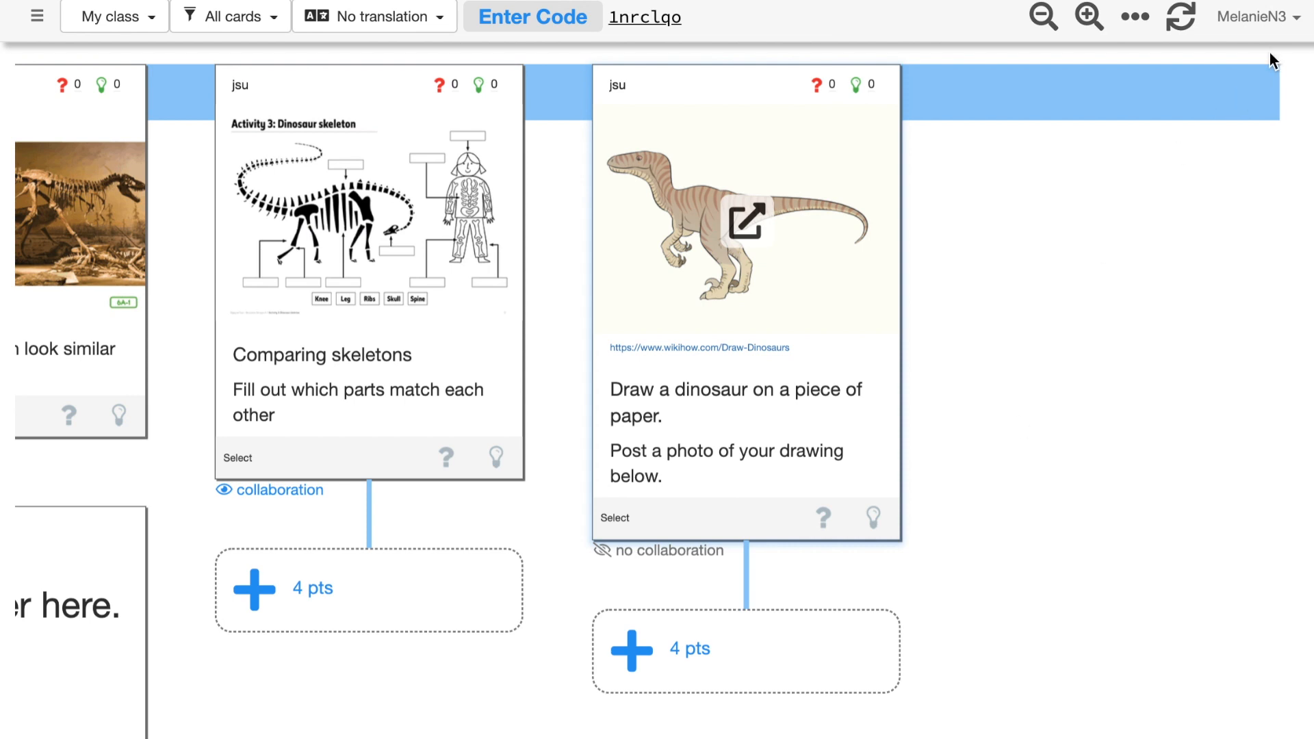
{"action": "mouse_move", "coordinate": [1257, 24]}
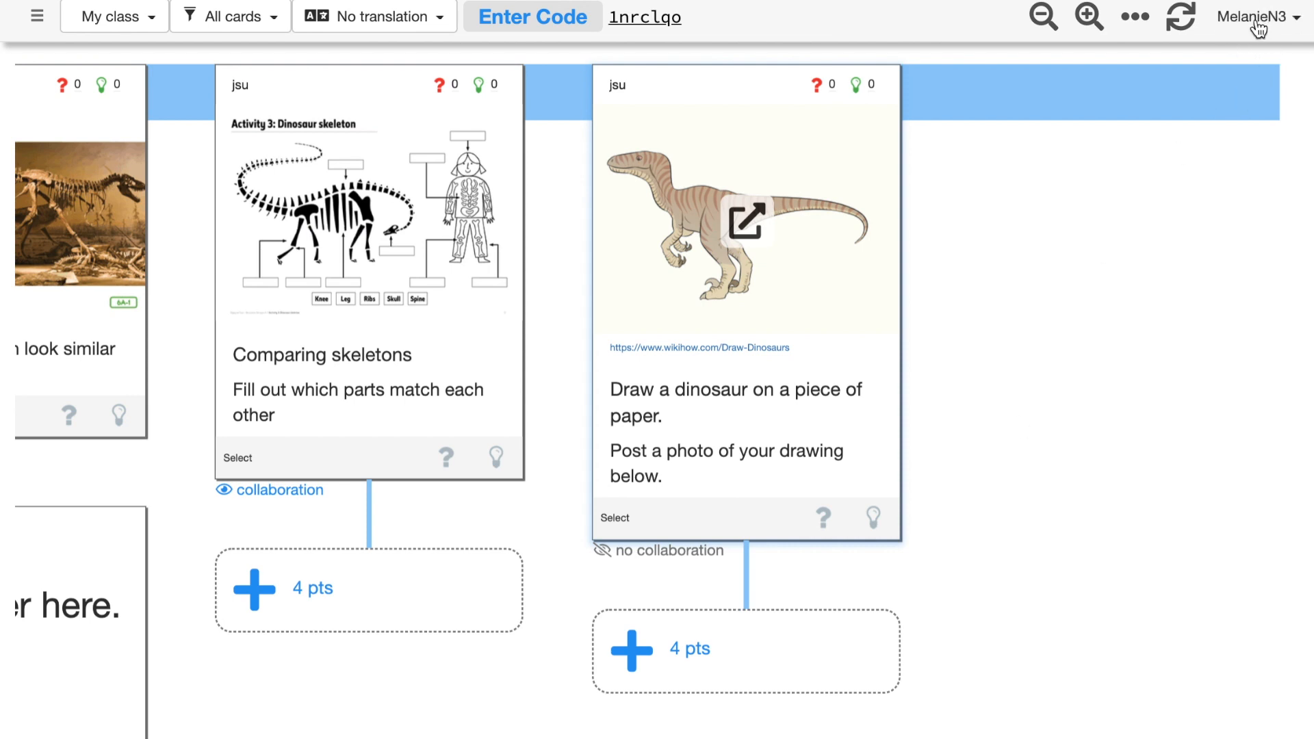
Log out from the account menu so the SKIES login page shows
{"action": "left_click", "coordinate": [1253, 16]}
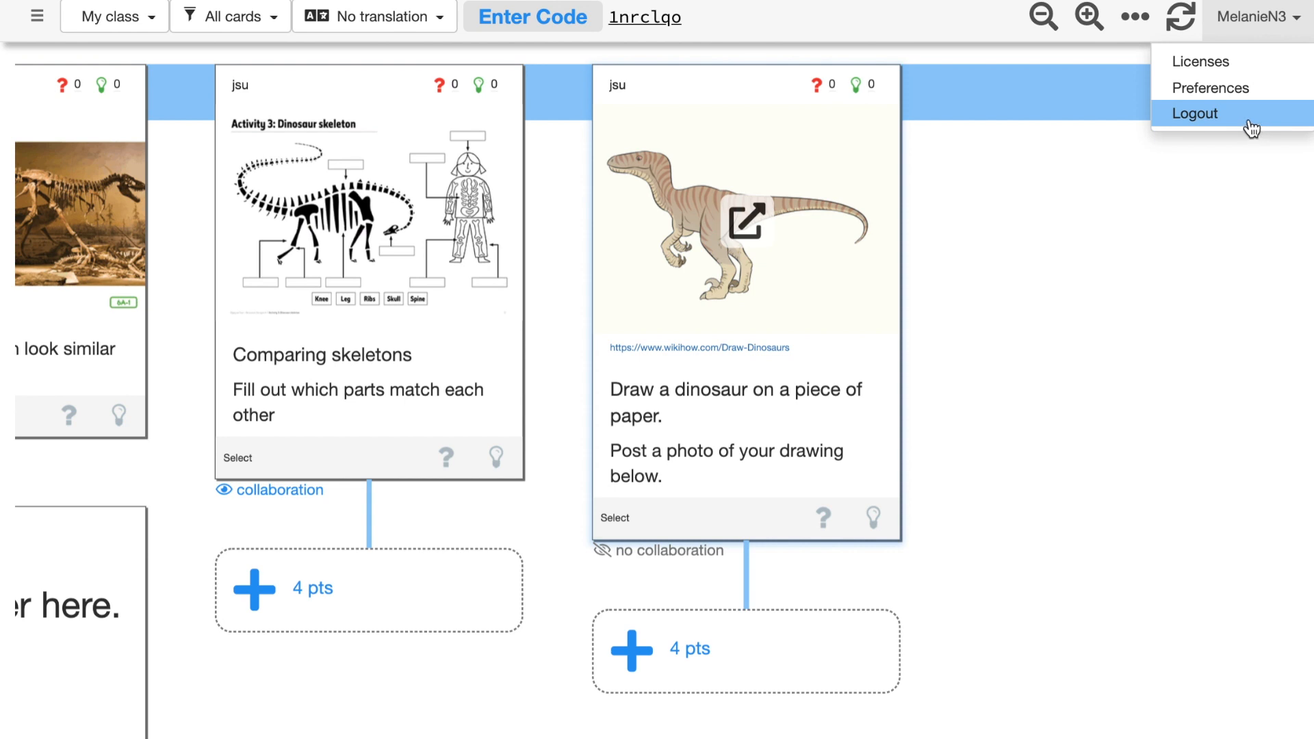
{"action": "left_click", "coordinate": [1193, 114]}
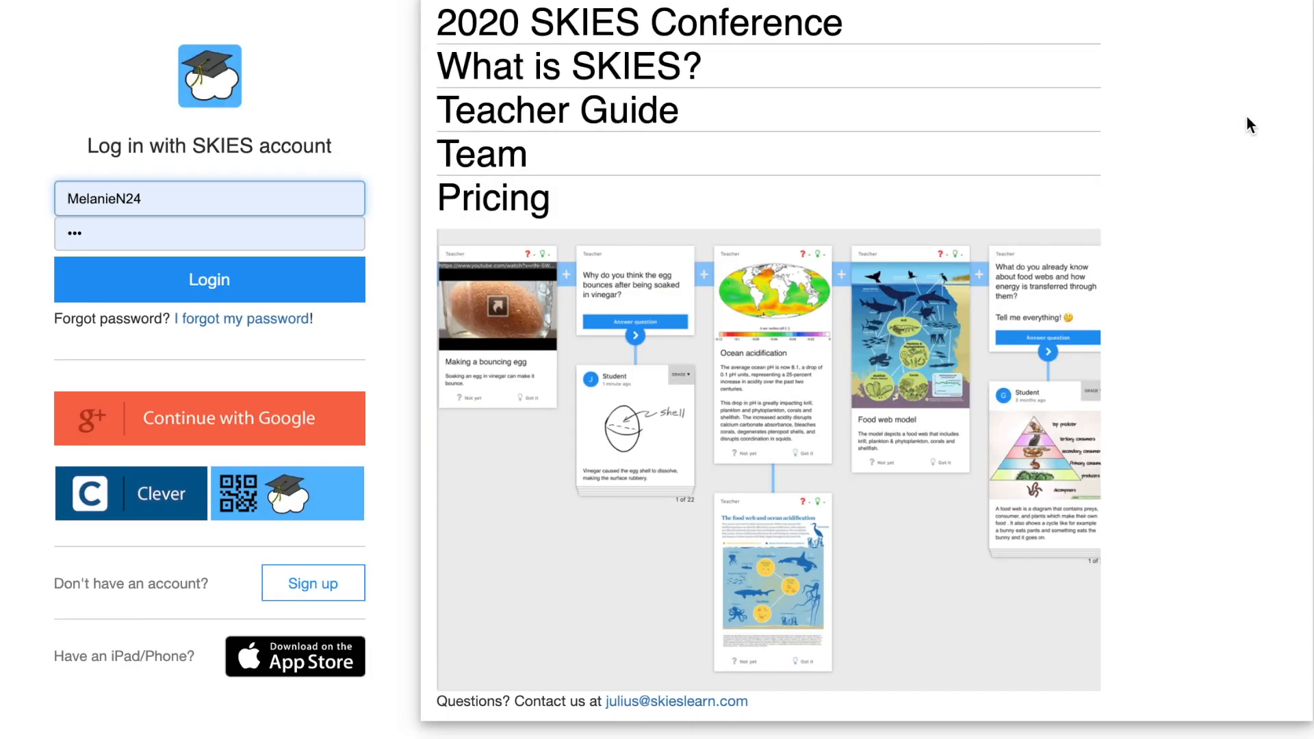